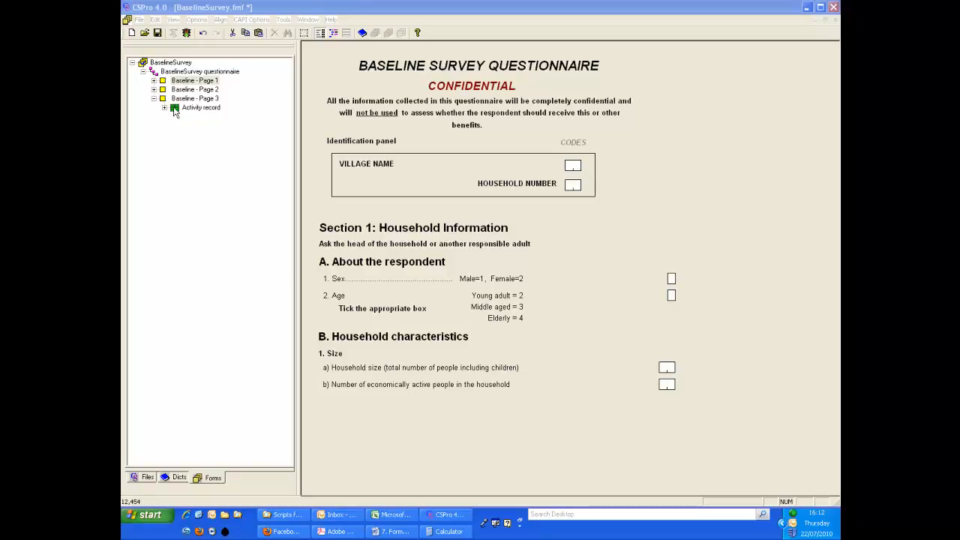
Display Baseline - Page 3 showing the Economic Activities roster and its activity code lists
left_click(194, 98)
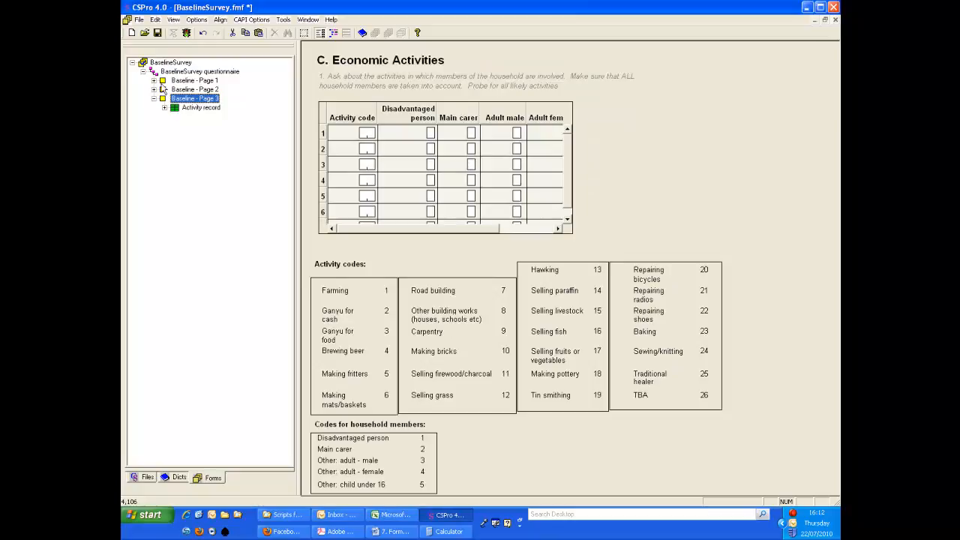
left_click(195, 81)
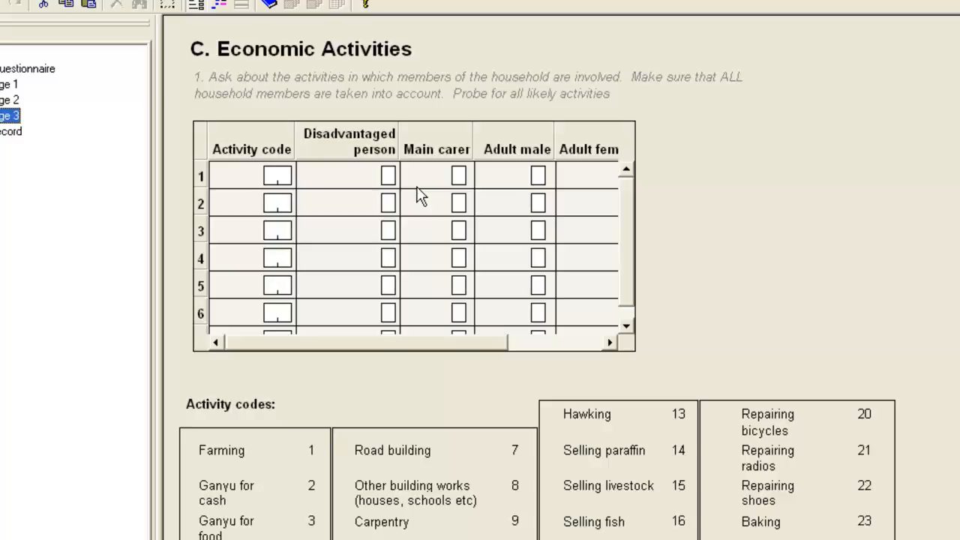
mouse_move(379, 222)
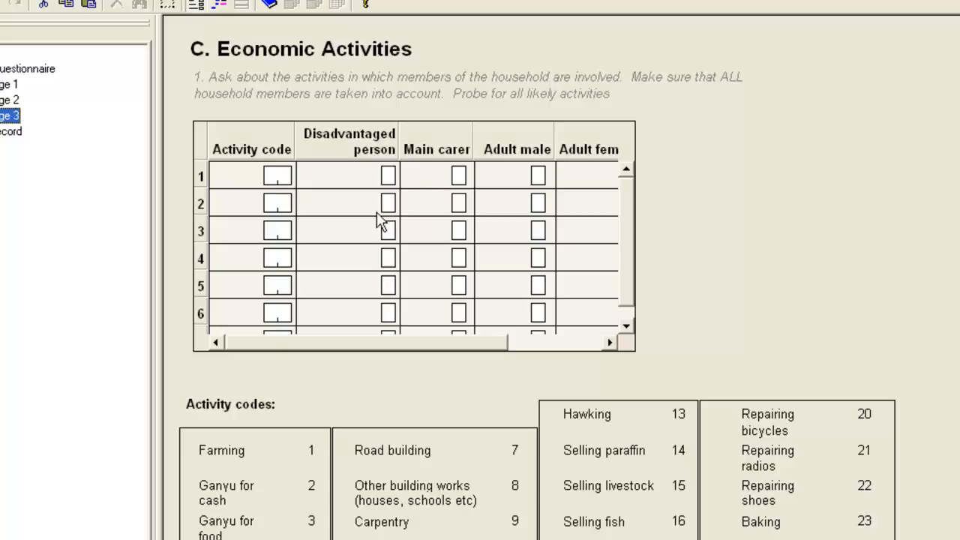
mouse_move(432, 233)
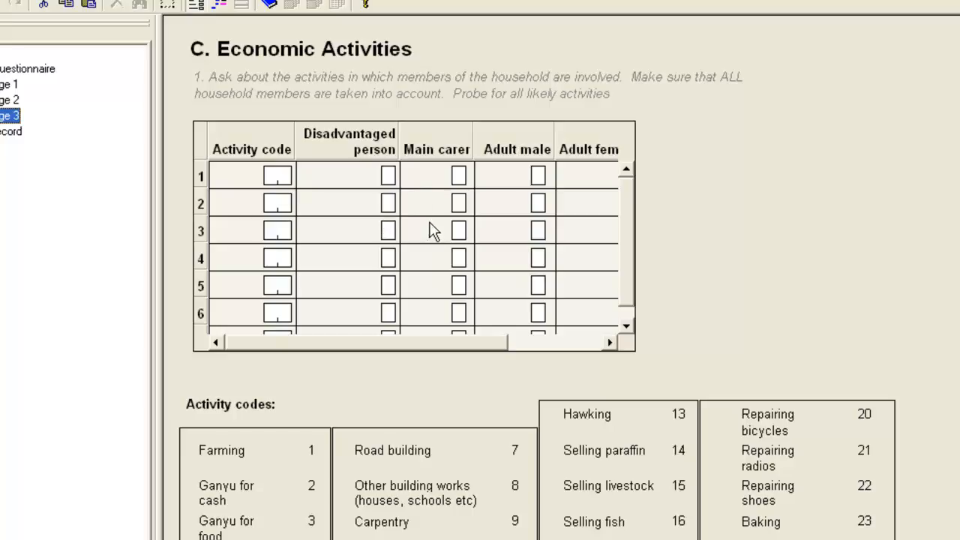
mouse_move(480, 291)
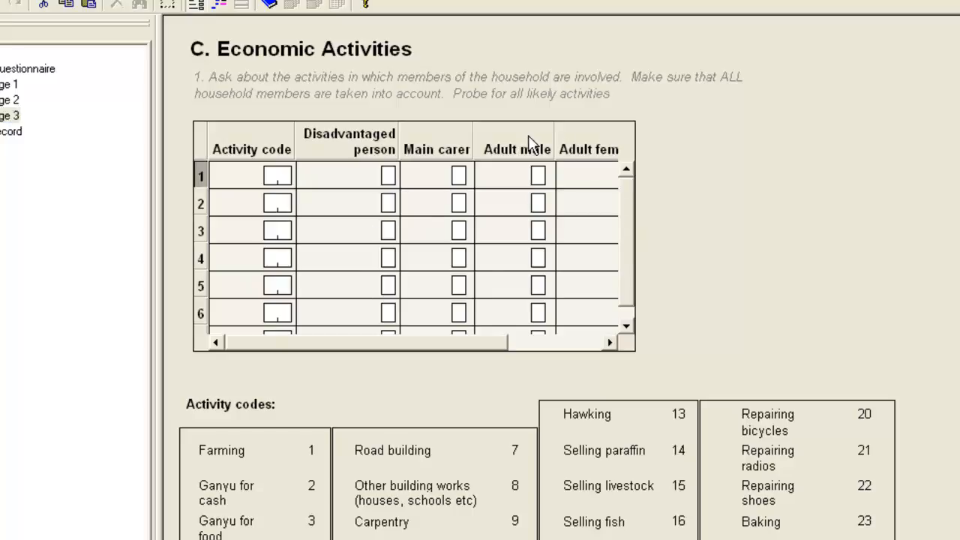
left_click(516, 149)
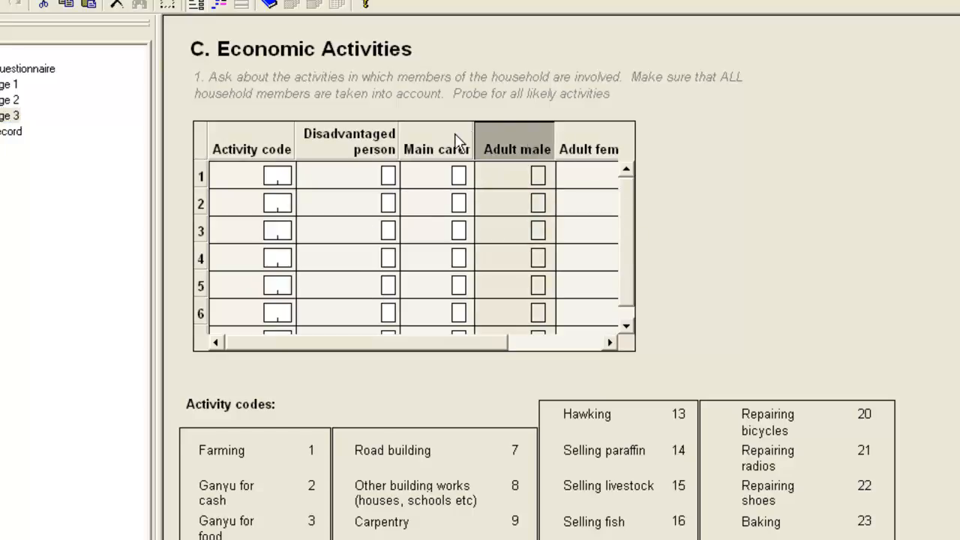
left_click(437, 149)
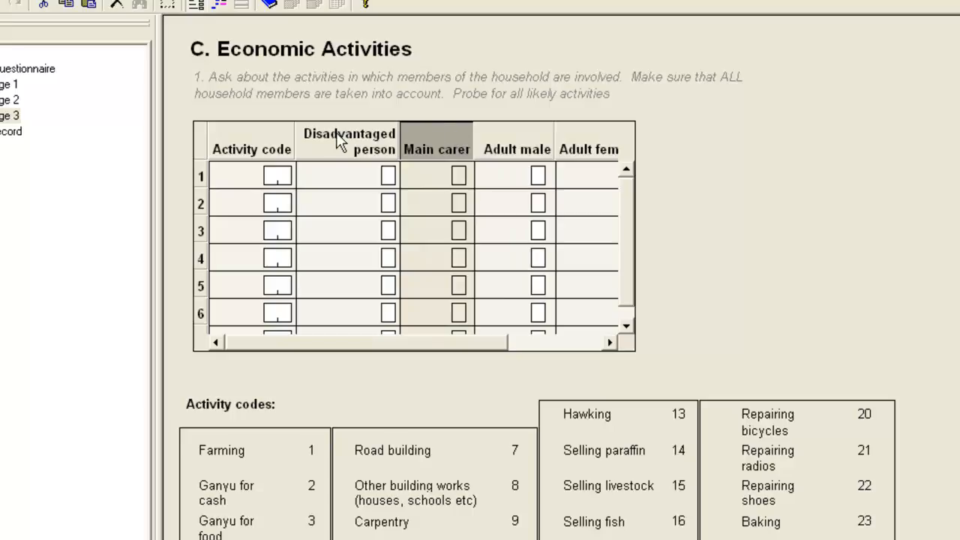
mouse_move(598, 253)
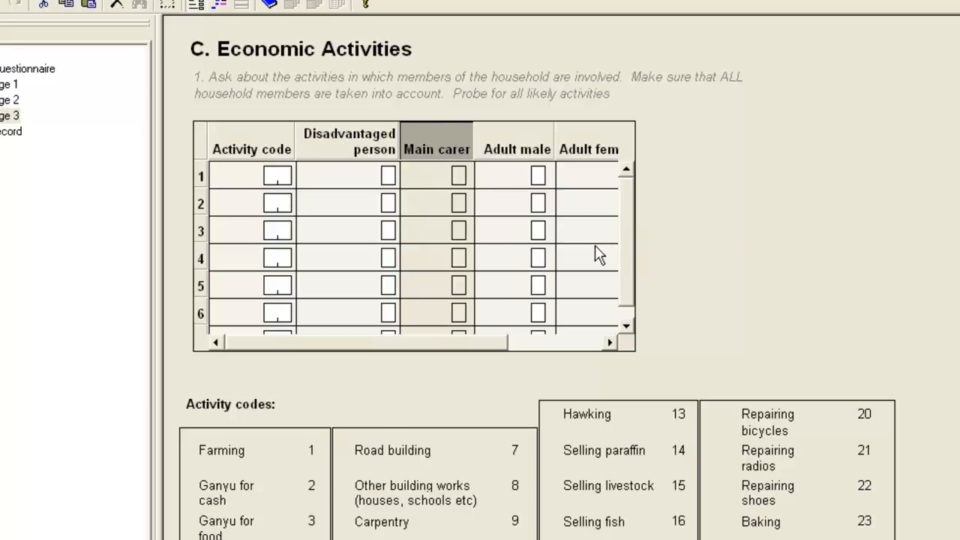
mouse_move(630, 253)
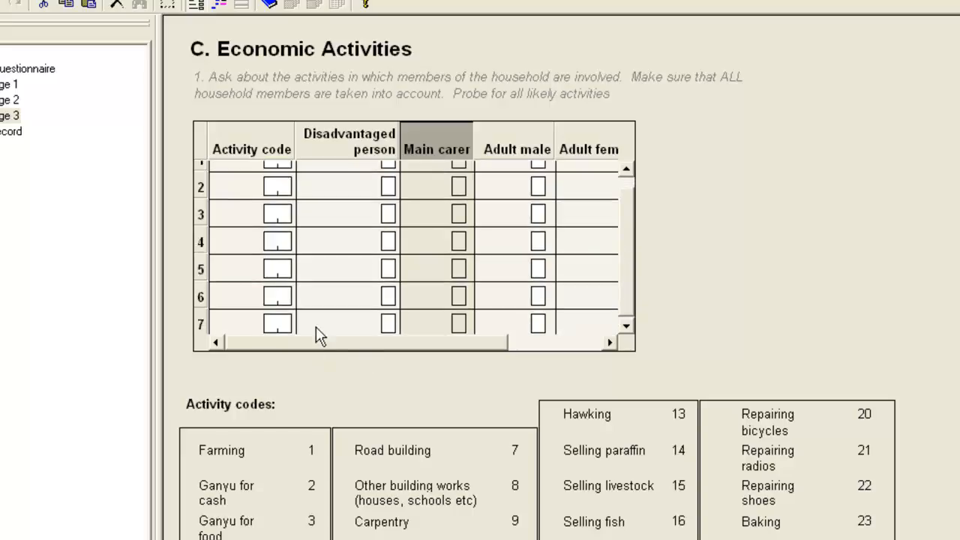
mouse_move(344, 335)
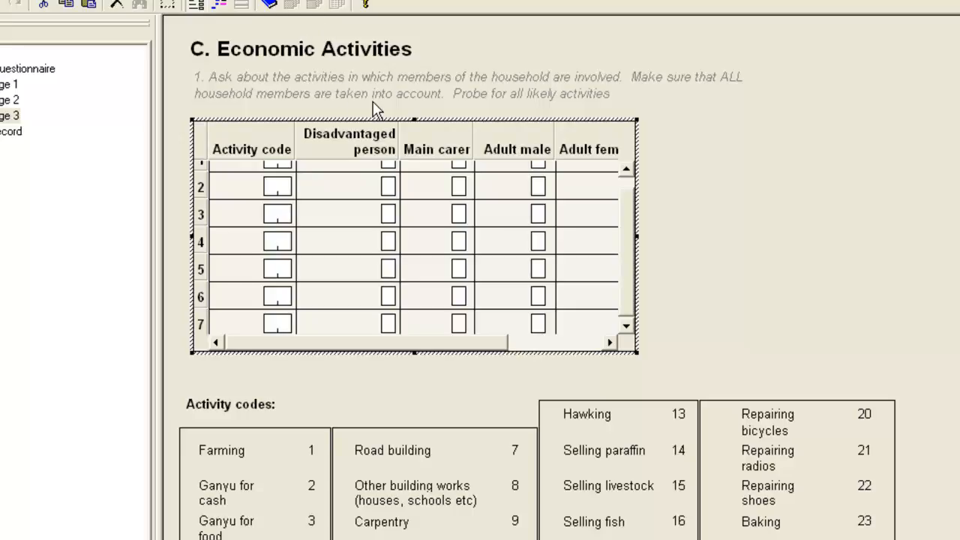
mouse_move(586, 426)
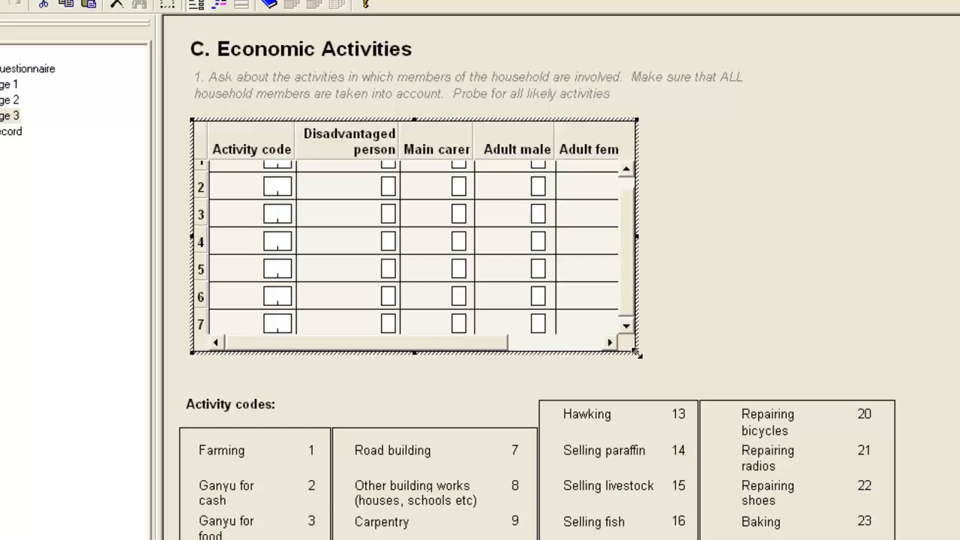
Stretch the Economic Activities roster until all six columns and seven rows show
left_click_drag(636, 354, 686, 366)
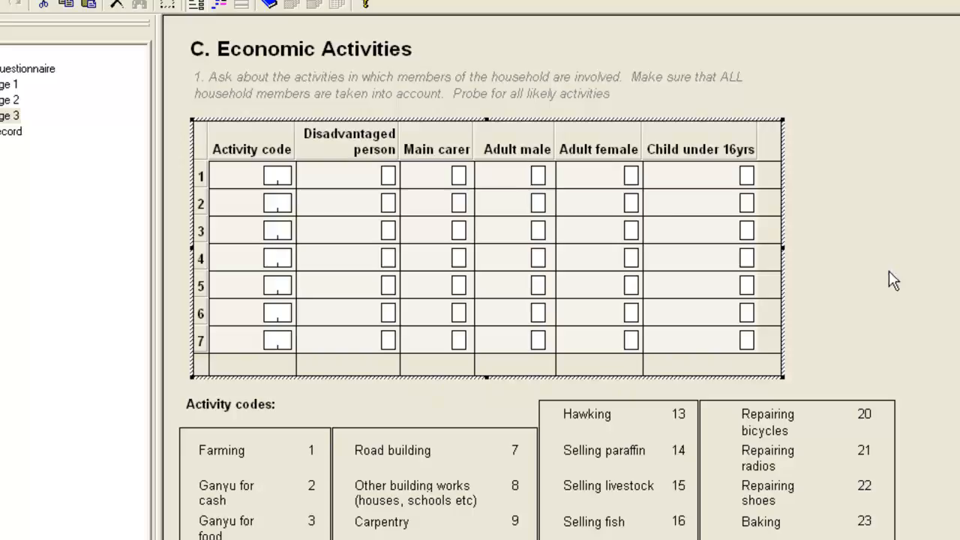
mouse_move(446, 147)
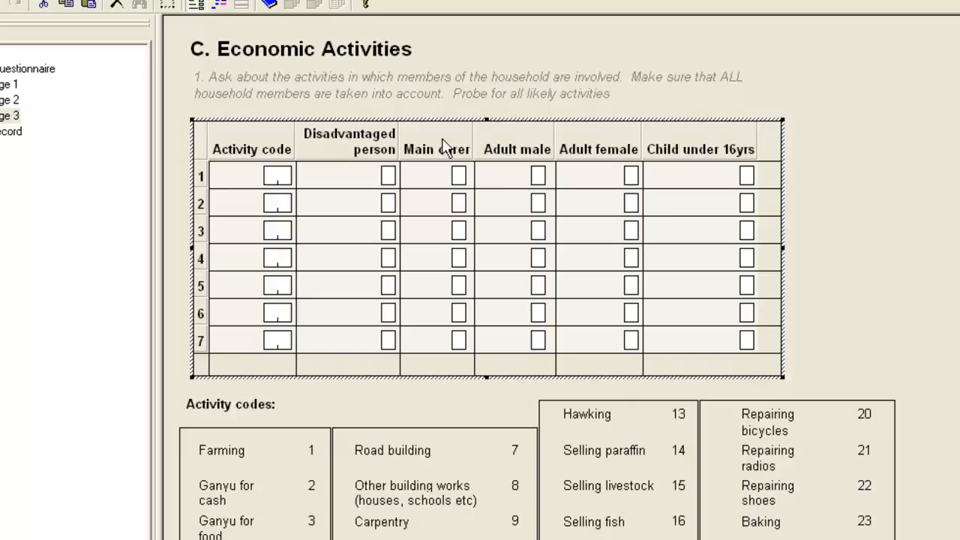
Set the Disadvantaged person heading to Center horizontal and Middle vertical alignment
left_click(436, 149)
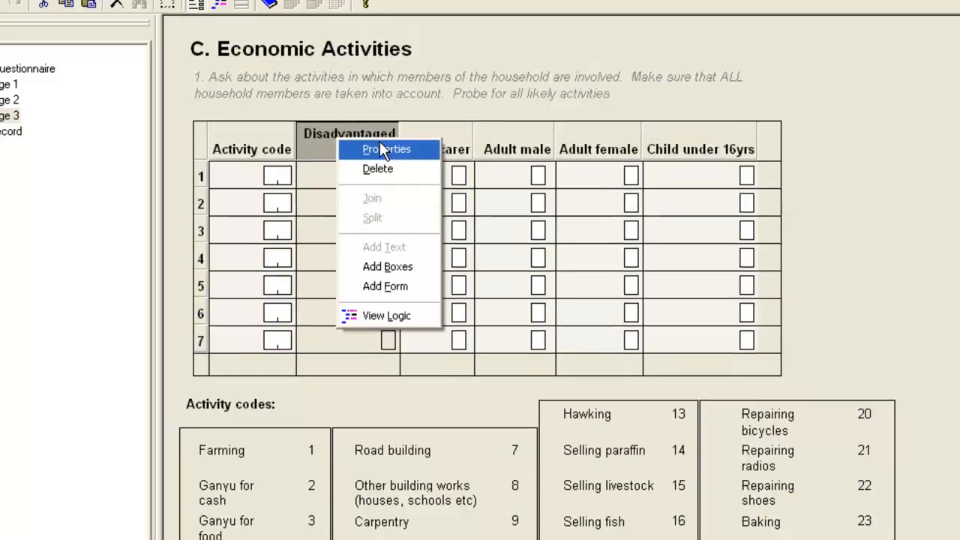
left_click(387, 148)
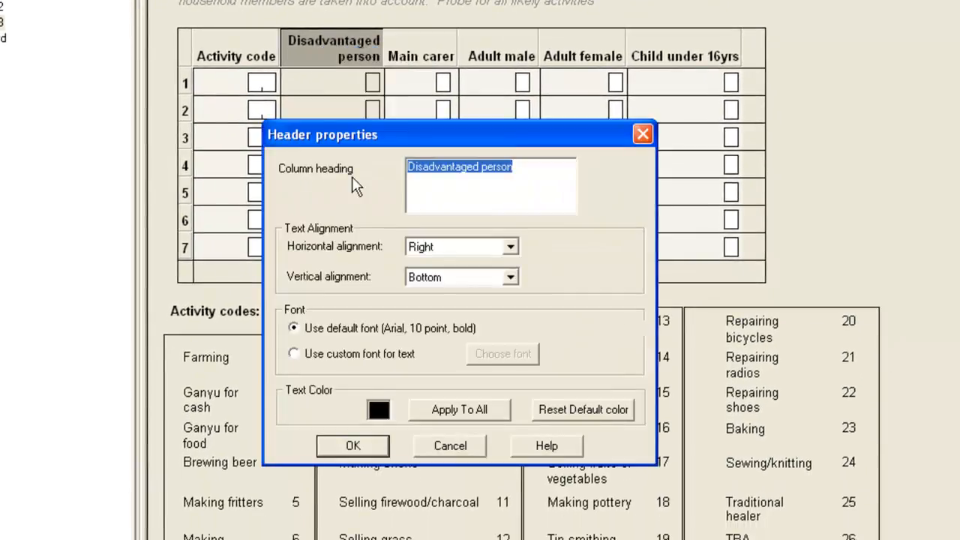
mouse_move(364, 338)
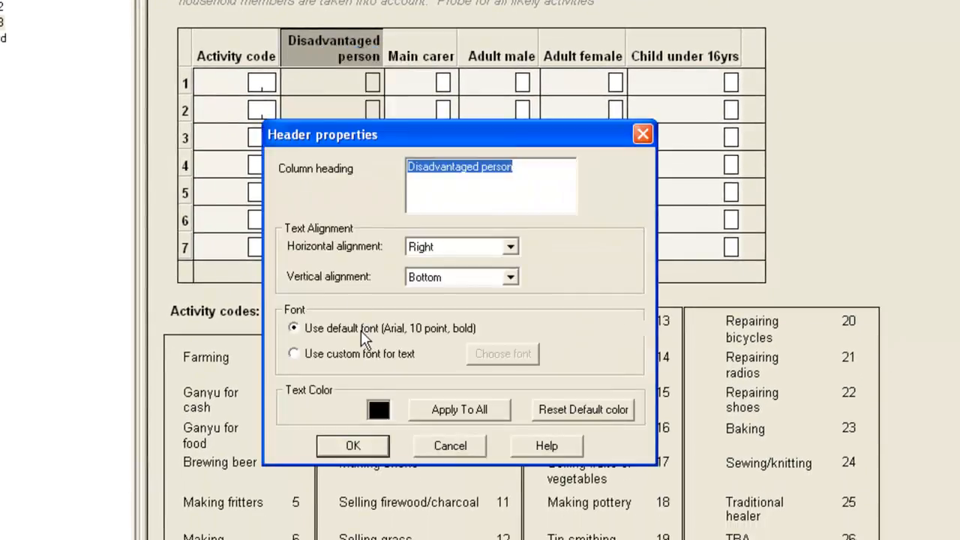
mouse_move(363, 398)
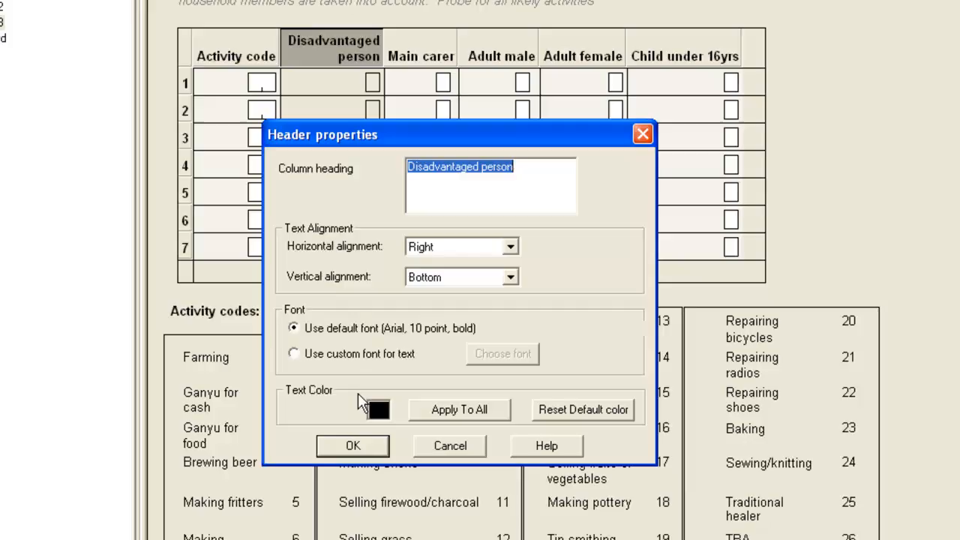
mouse_move(368, 255)
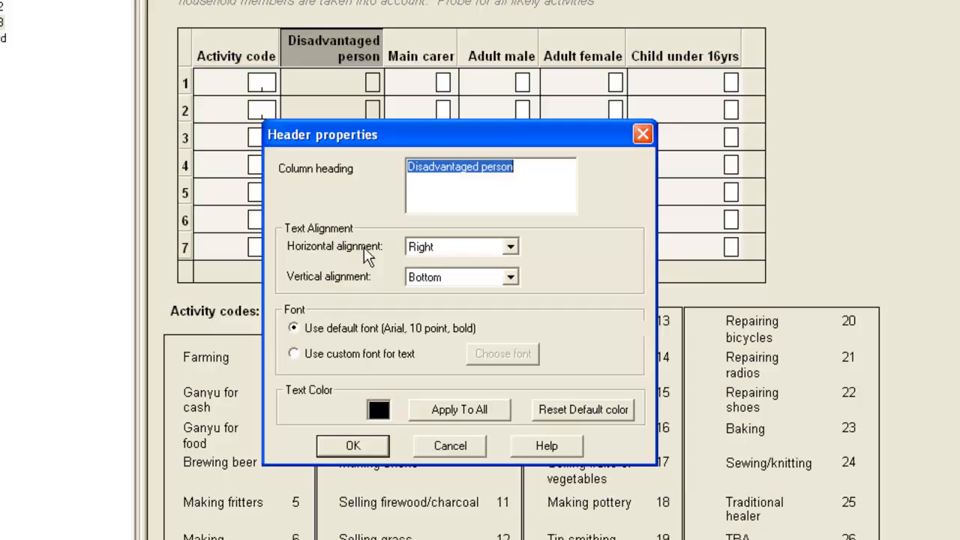
left_click(510, 246)
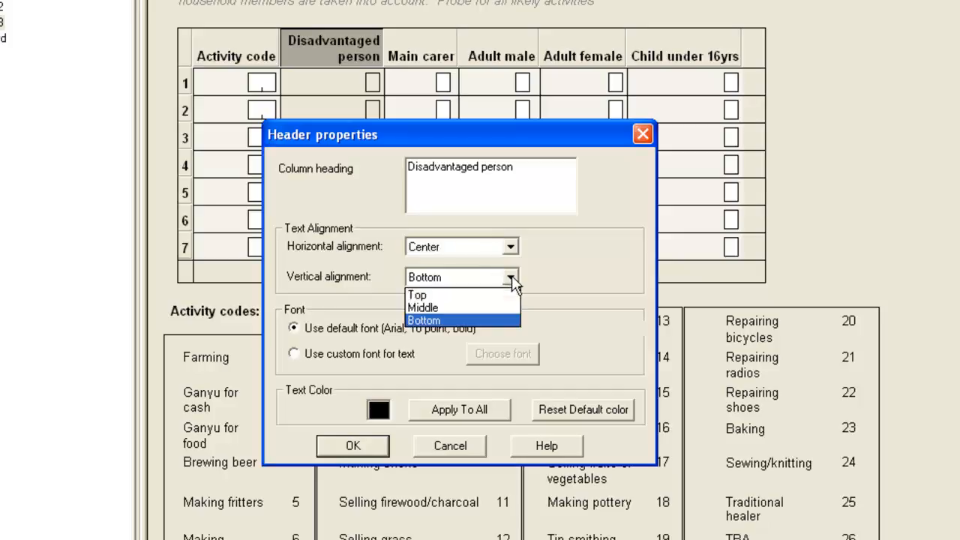
left_click(422, 308)
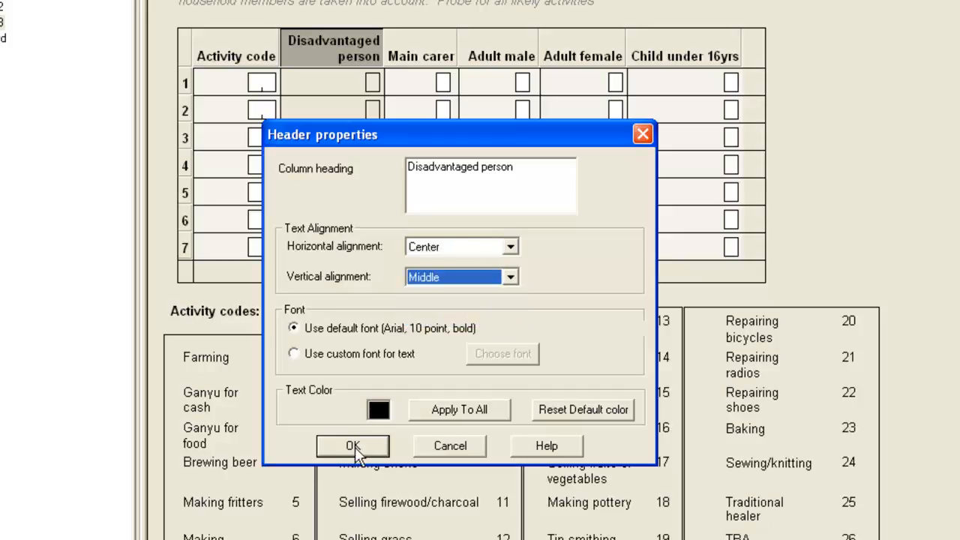
left_click(353, 445)
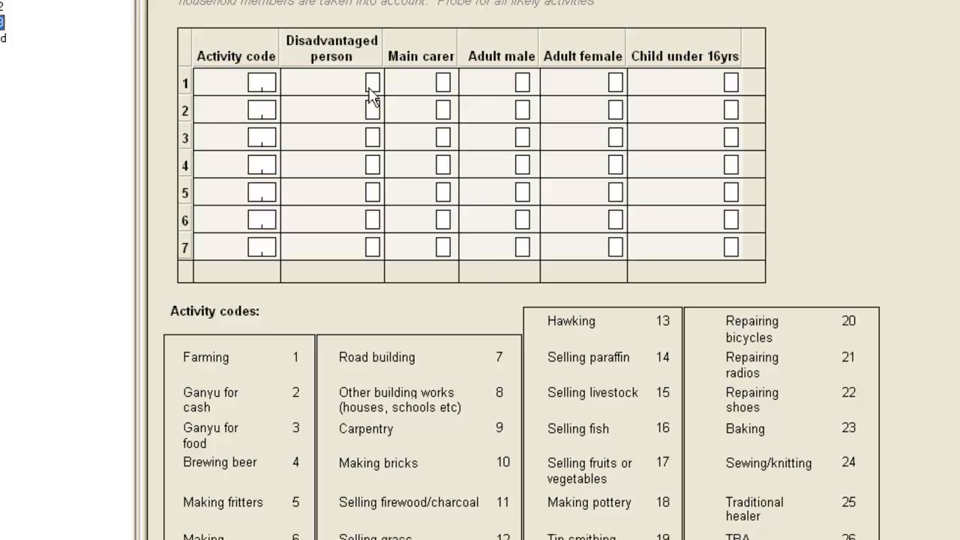
mouse_move(380, 100)
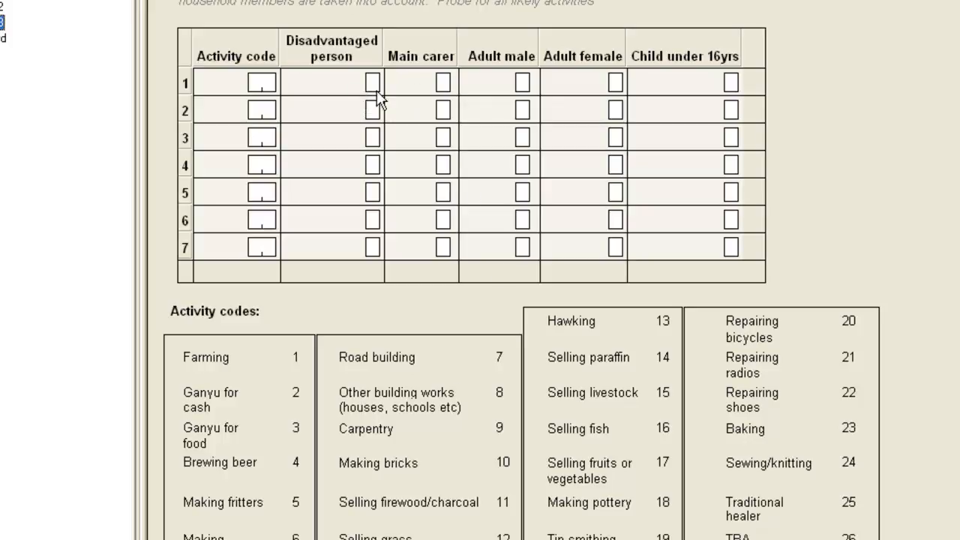
mouse_move(379, 259)
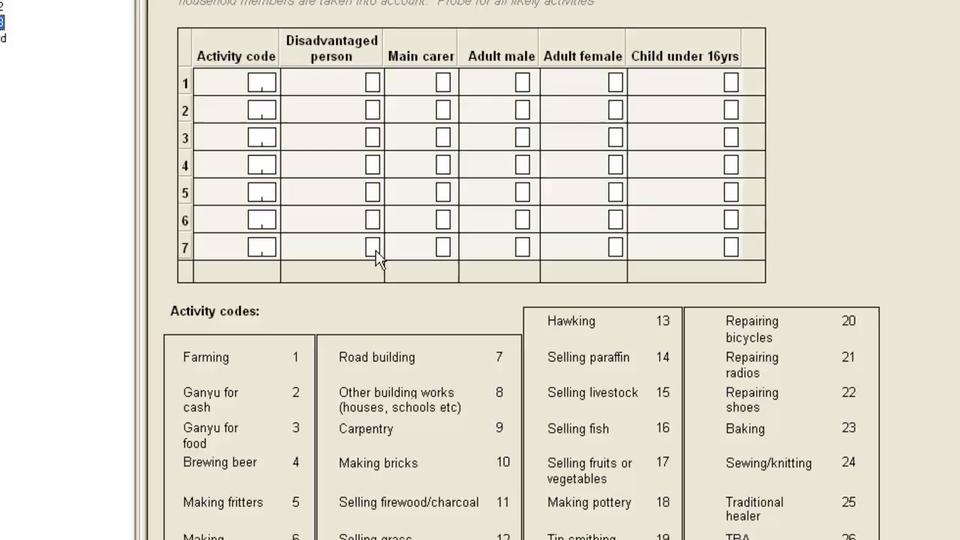
mouse_move(374, 111)
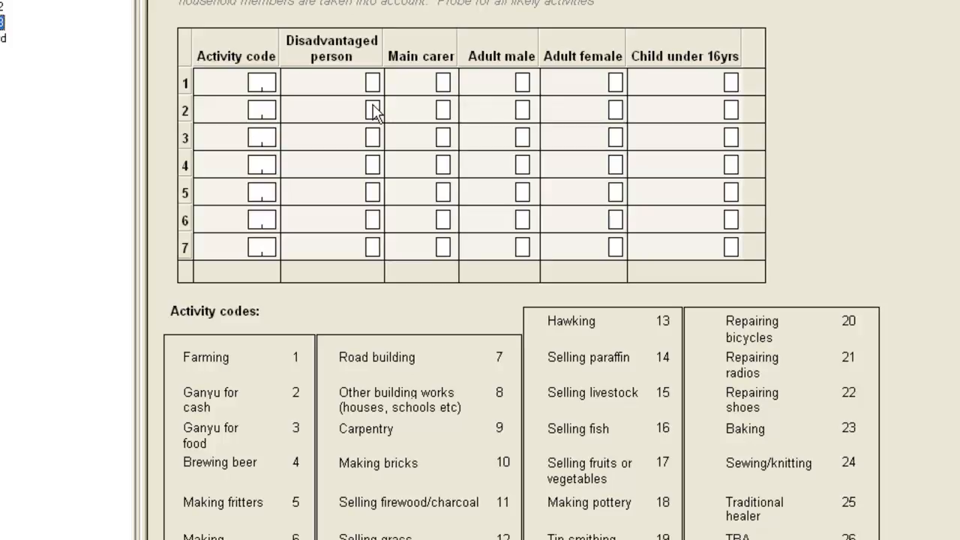
mouse_move(378, 96)
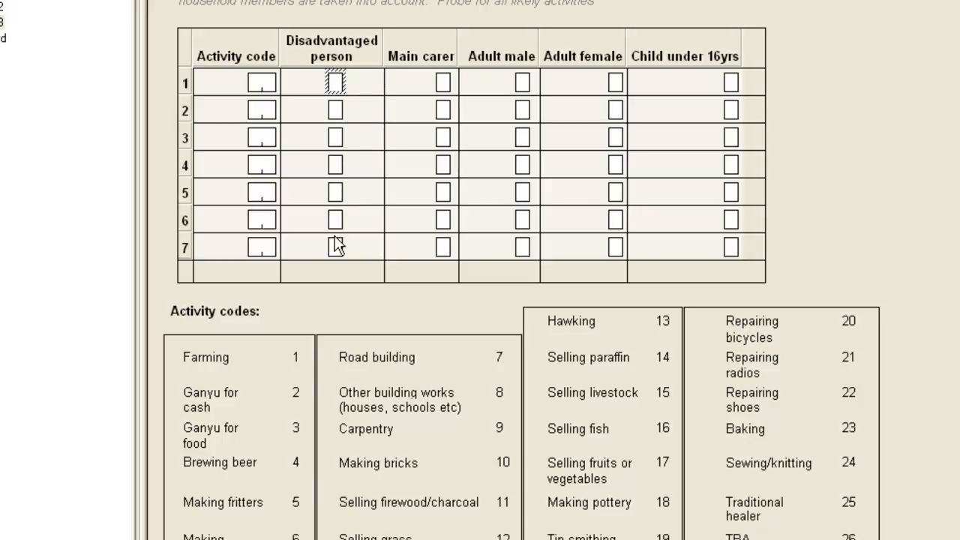
mouse_move(735, 101)
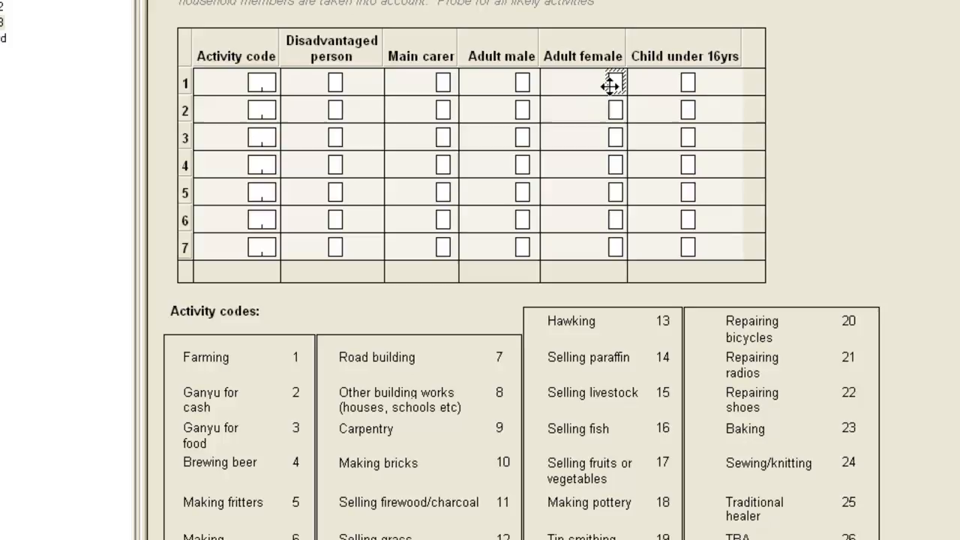
mouse_move(614, 86)
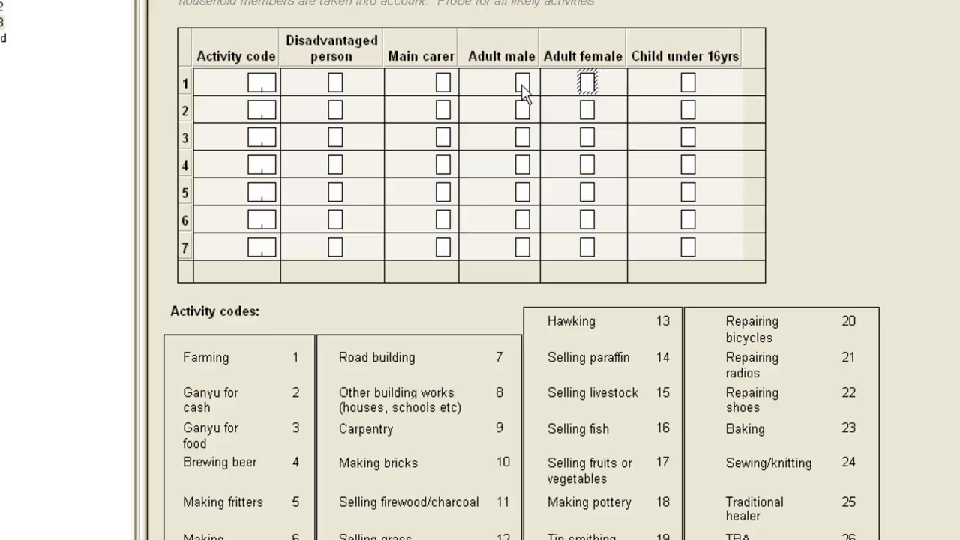
Centre the checkboxes in the Disadvantaged person, Adult female and Child under 16yrs columns
left_click(261, 83)
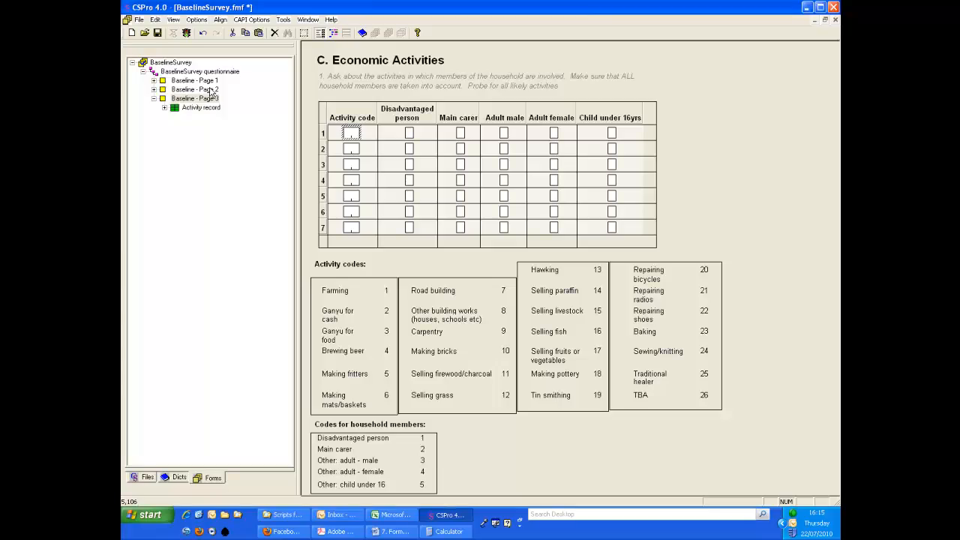
Inspect the Identification panel on Baseline - Page 1, then show Baseline - Page 2
left_click(194, 80)
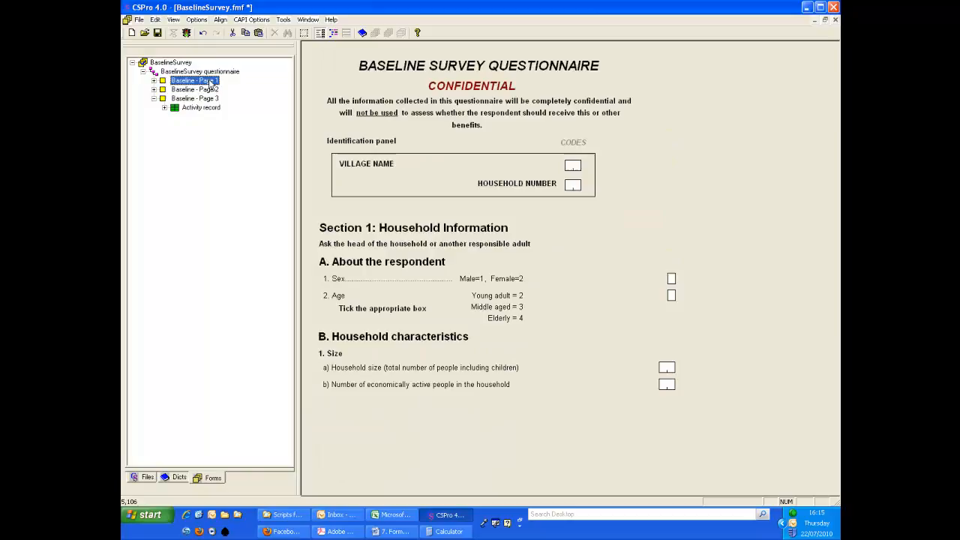
mouse_move(422, 180)
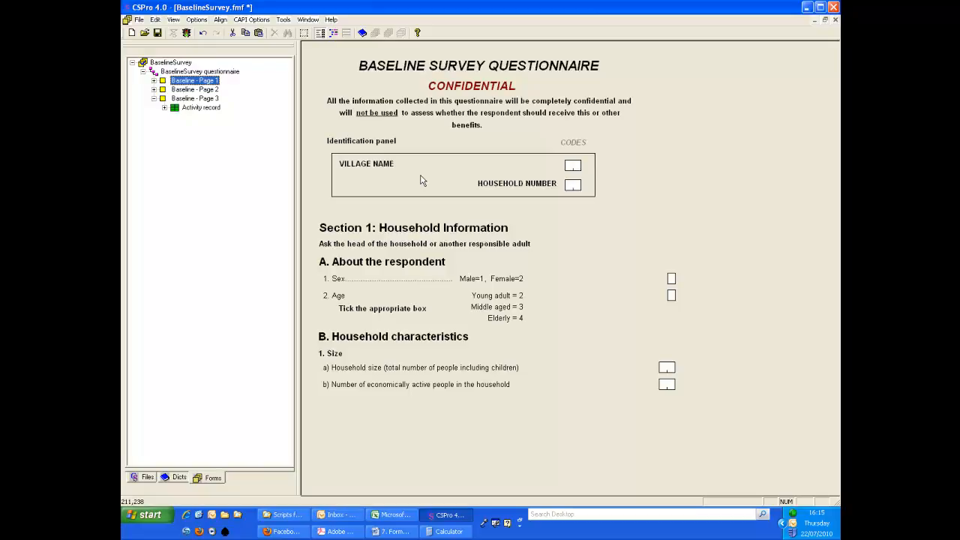
mouse_move(602, 182)
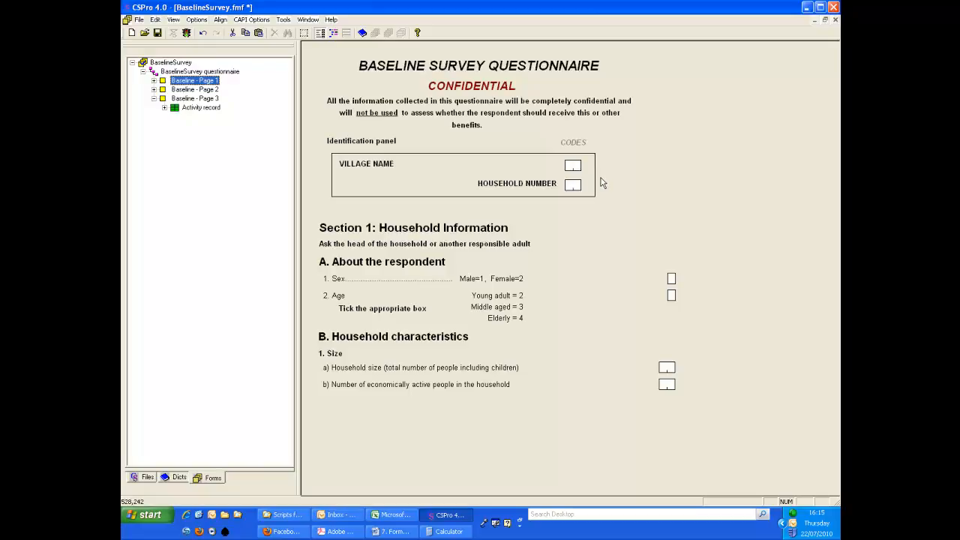
mouse_move(590, 182)
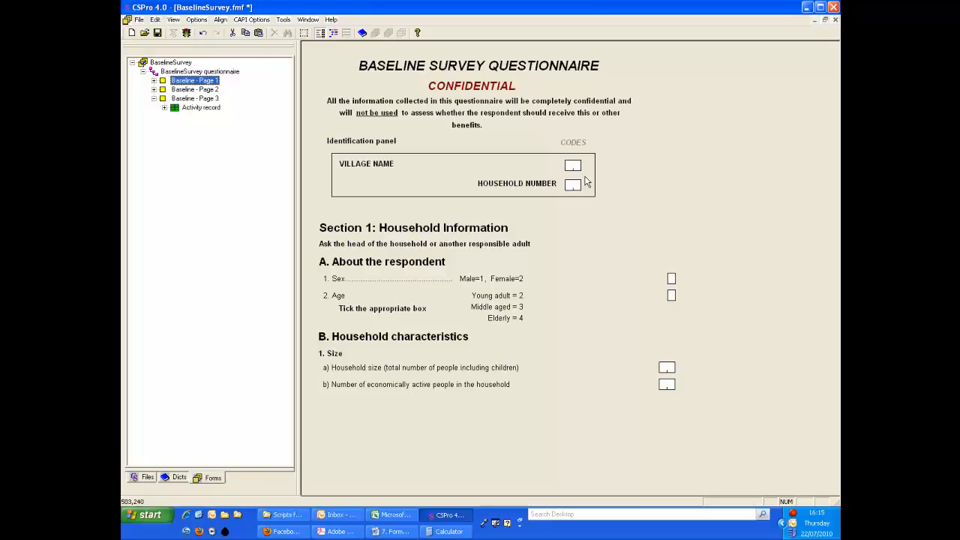
left_click(195, 89)
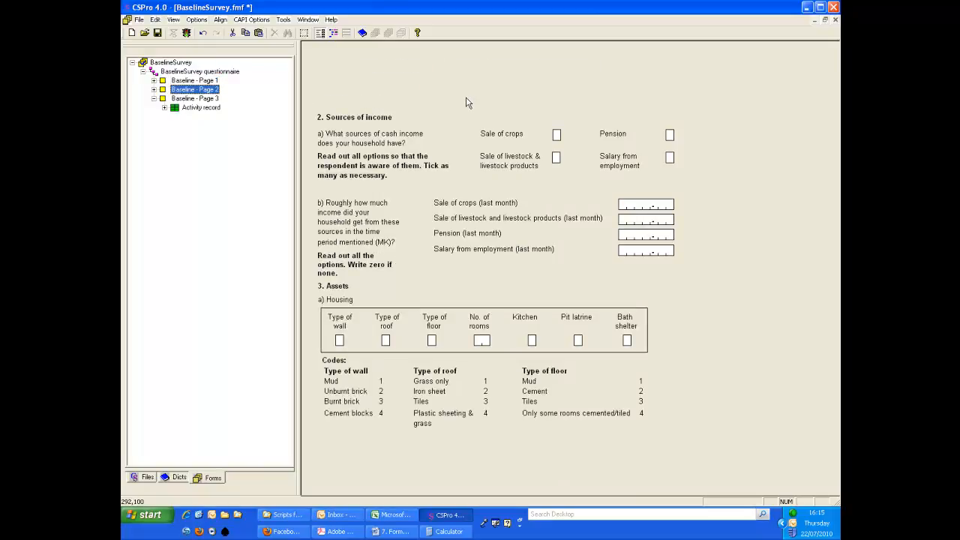
mouse_move(488, 84)
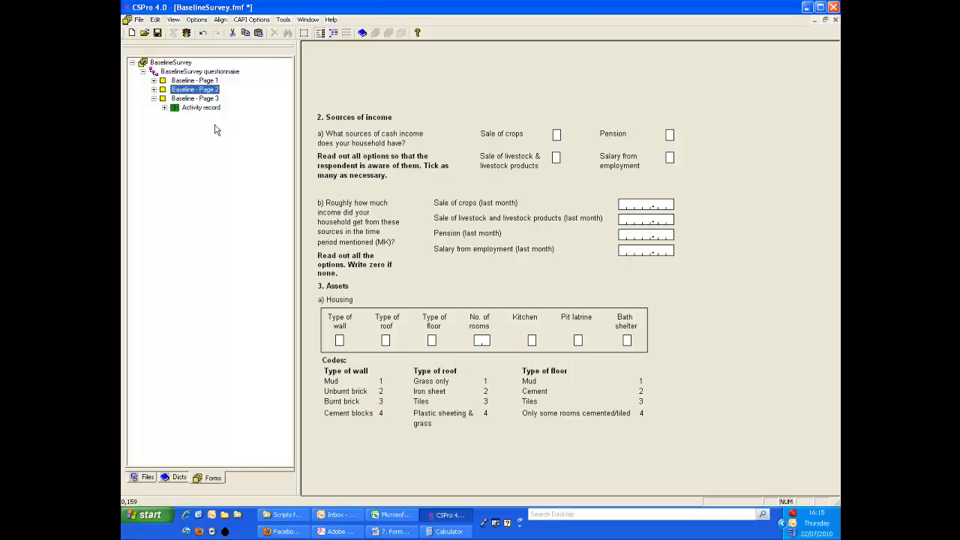
Select and copy Page 1's Identification panel with Village Name and Household Number, returning to Page 2
left_click(194, 80)
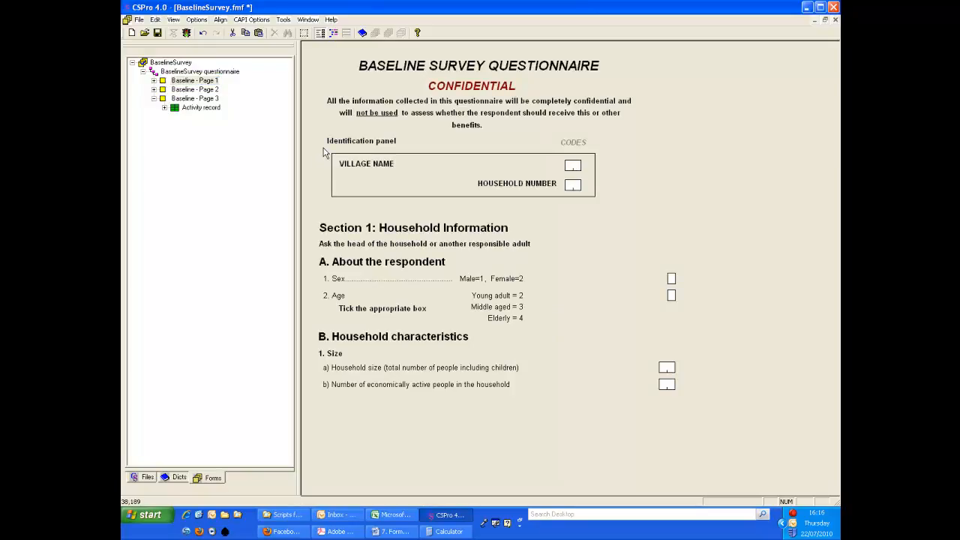
left_click(465, 176)
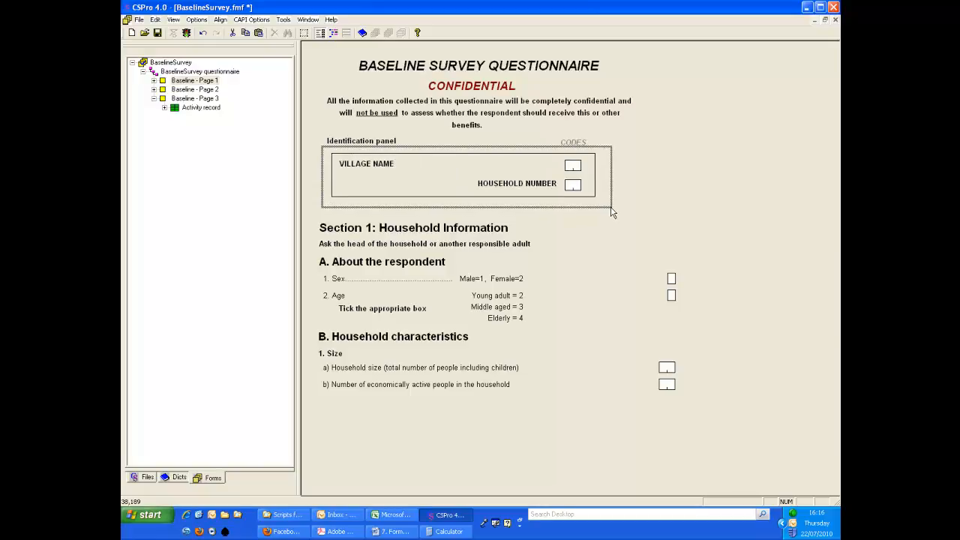
left_click(465, 176)
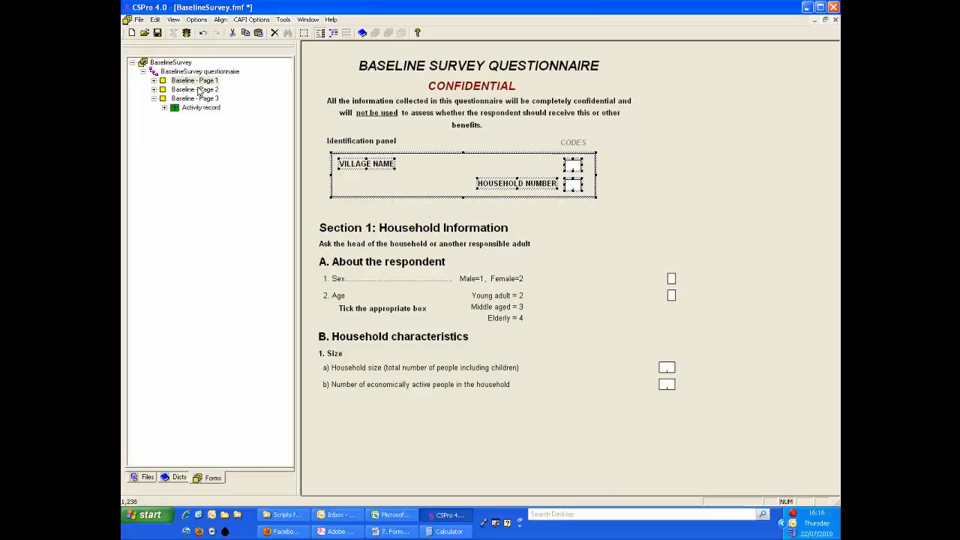
left_click(195, 89)
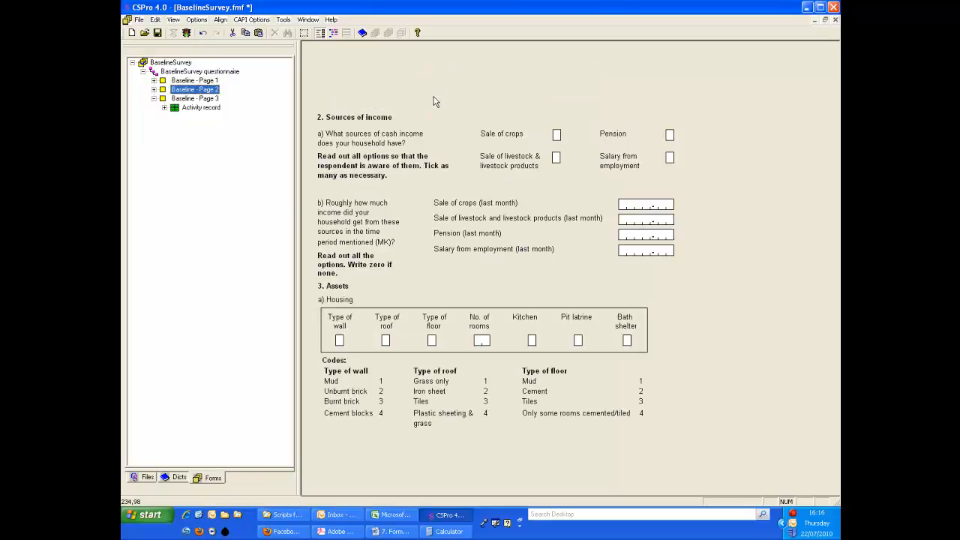
Paste the copied Identification panel onto Baseline - Page 2
left_click(154, 89)
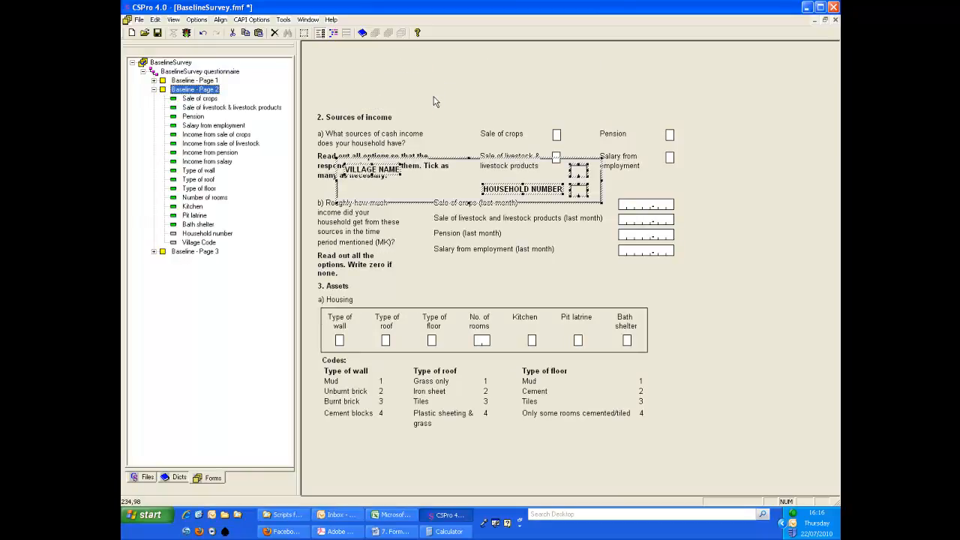
mouse_move(390, 229)
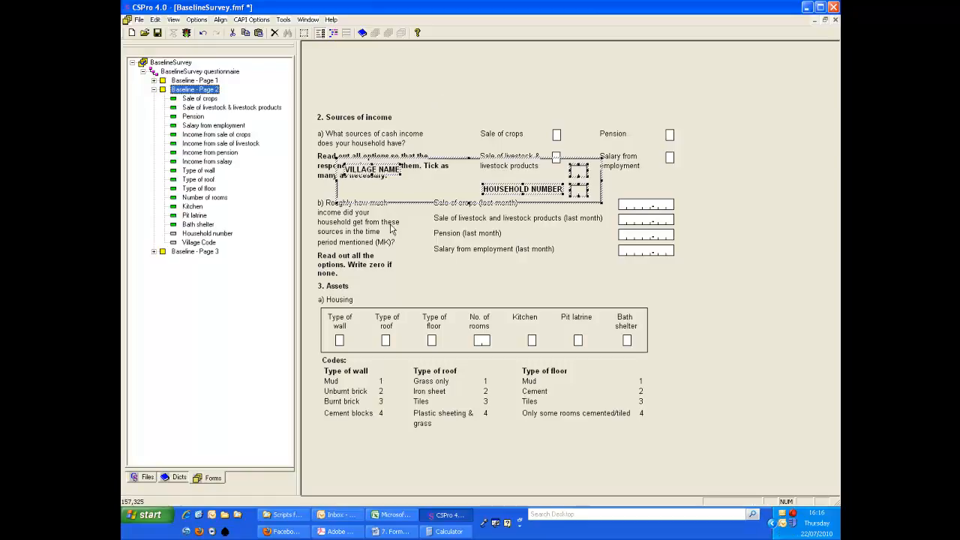
mouse_move(465, 194)
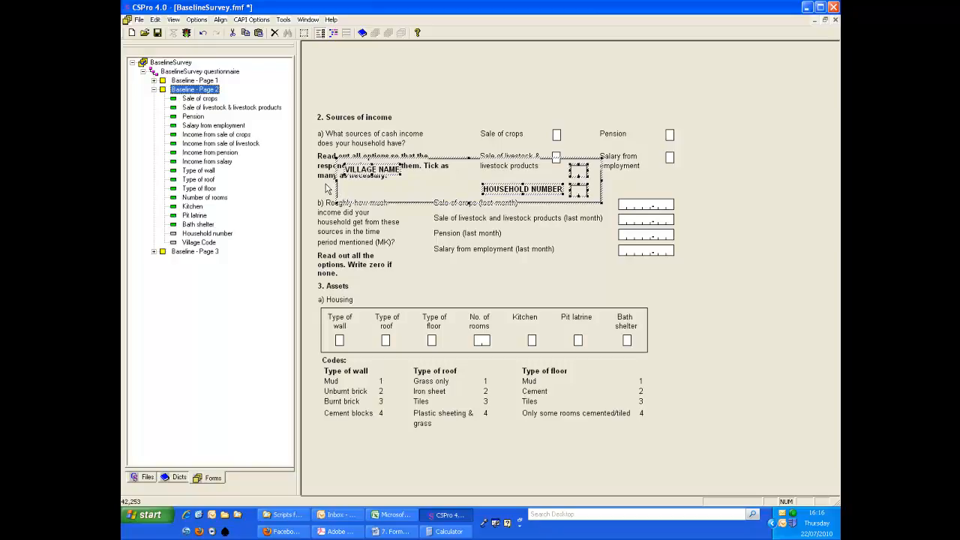
mouse_move(512, 227)
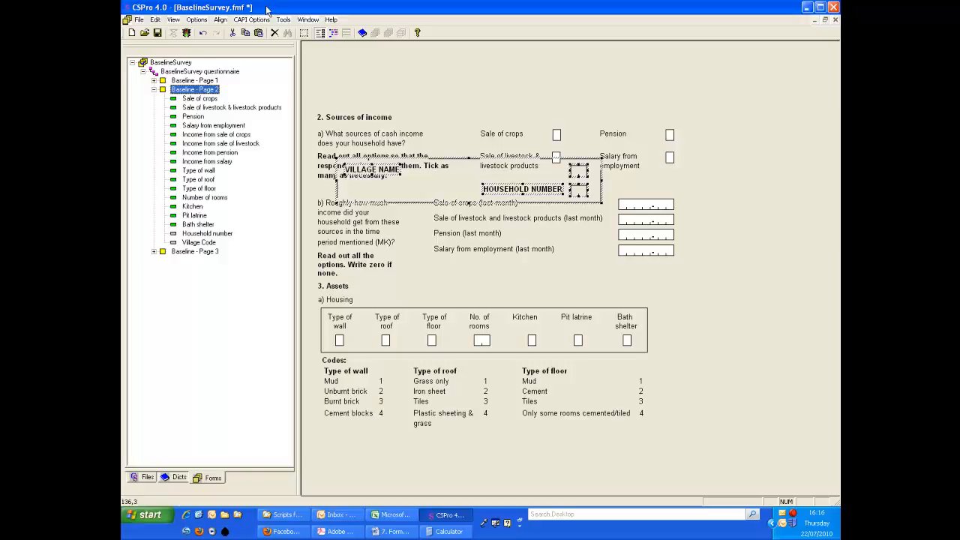
Position the Identification panel ahead of Sources of income on Page 2, then show Baseline - Page 3
left_click(203, 32)
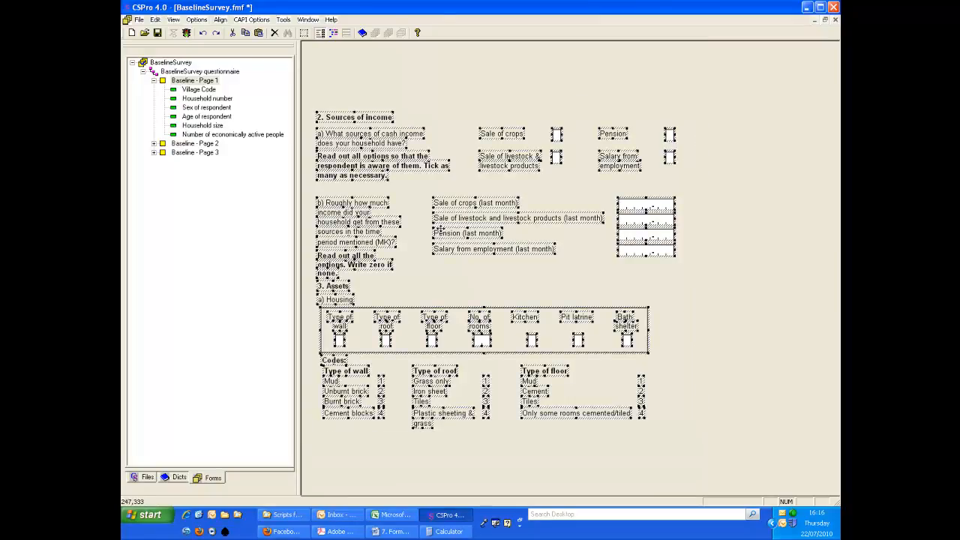
scroll("up", 3)
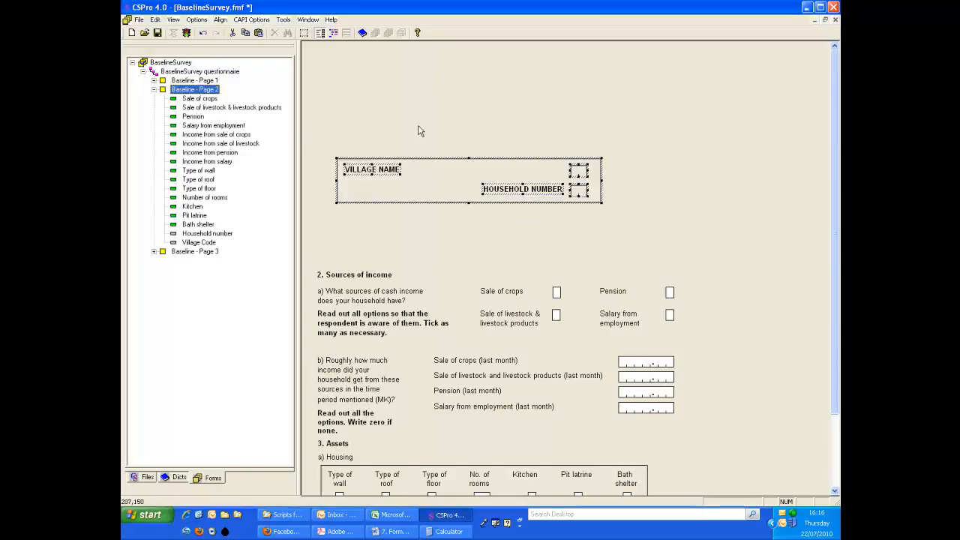
mouse_move(368, 84)
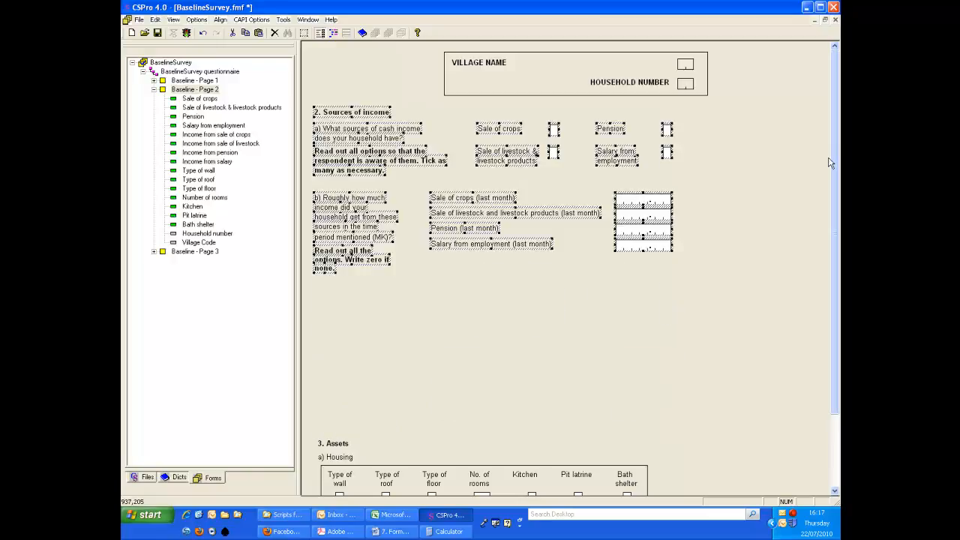
scroll("down", 3)
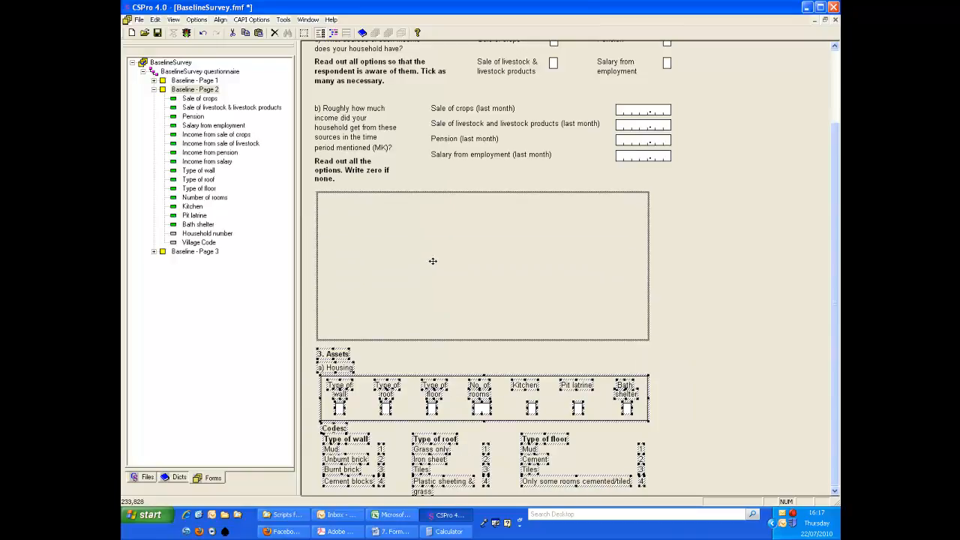
scroll("up", 3)
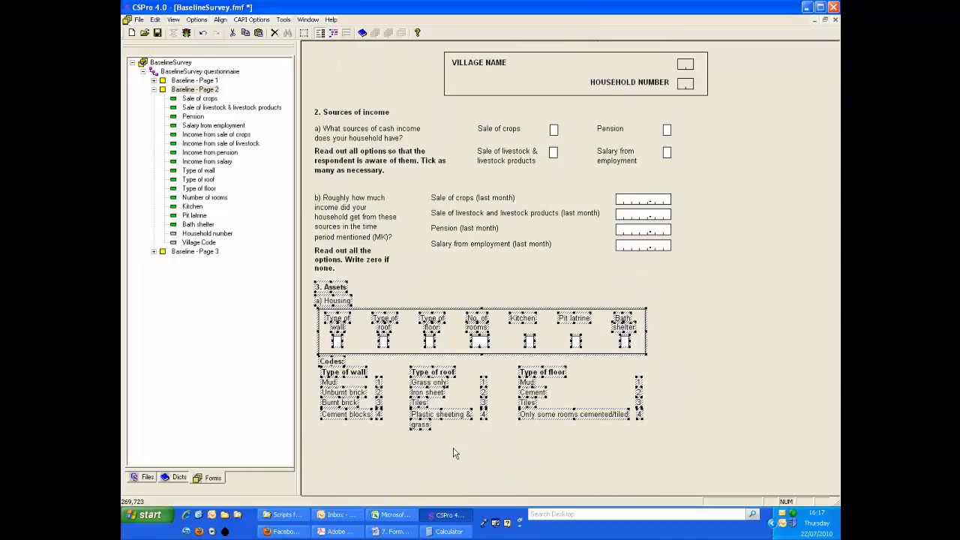
left_click(195, 251)
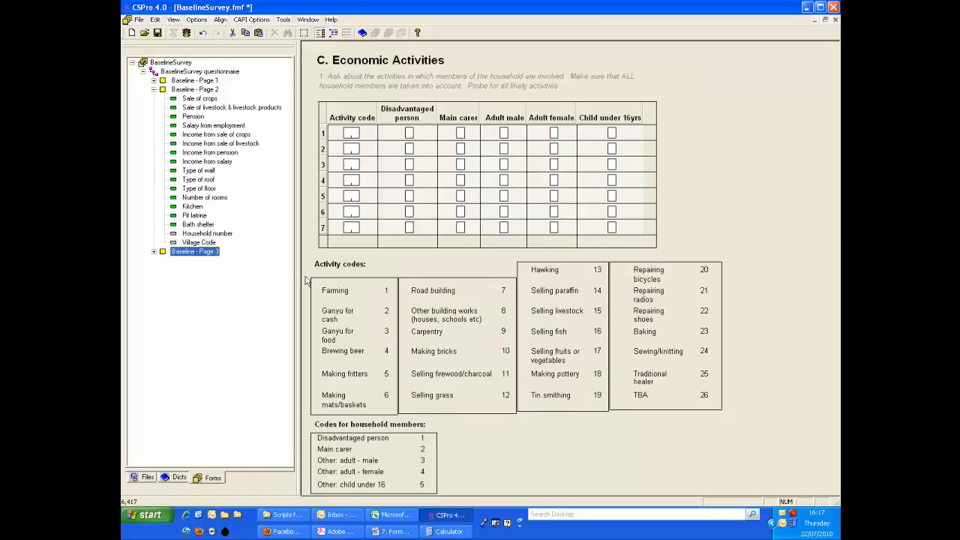
mouse_move(487, 166)
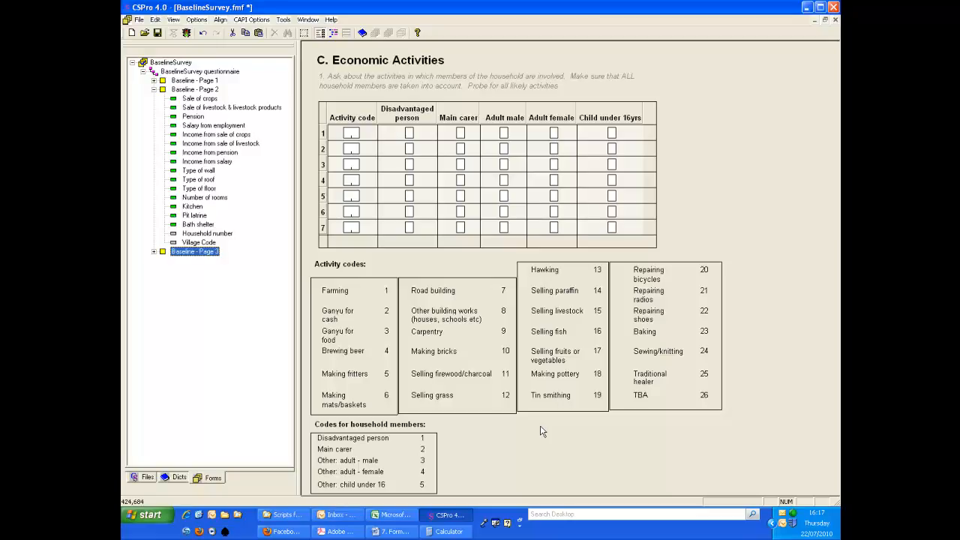
mouse_move(539, 432)
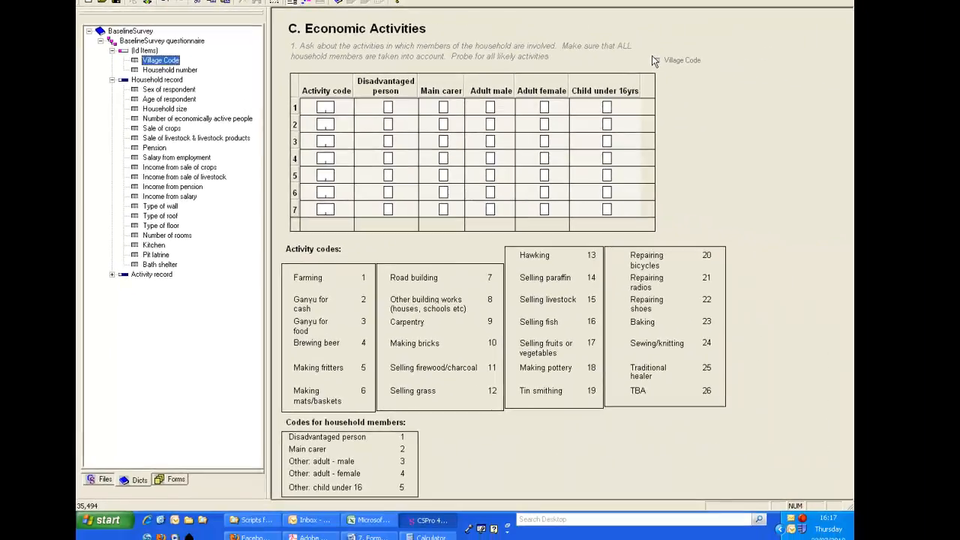
mouse_move(667, 58)
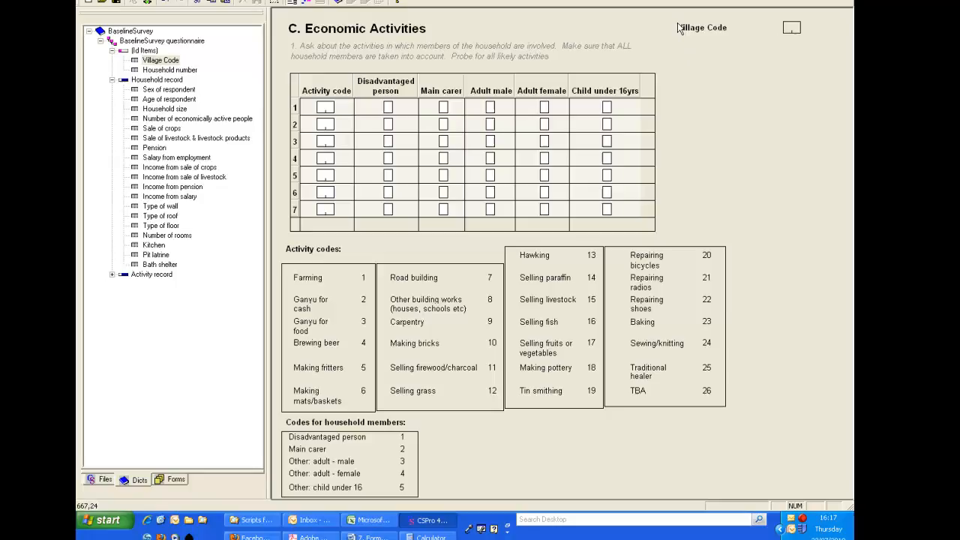
Place Village Code and Household number in a boxed panel at the top right of Page 3
left_click(170, 69)
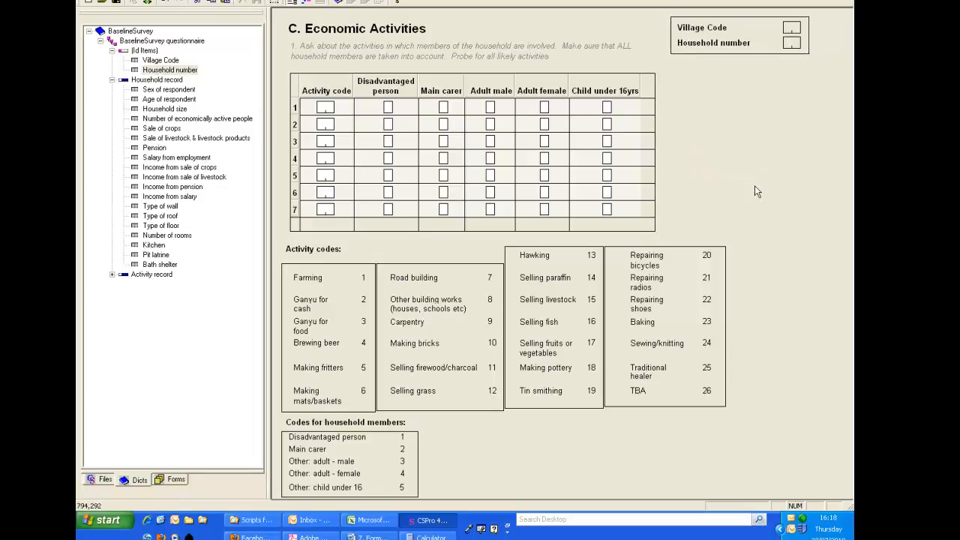
mouse_move(736, 188)
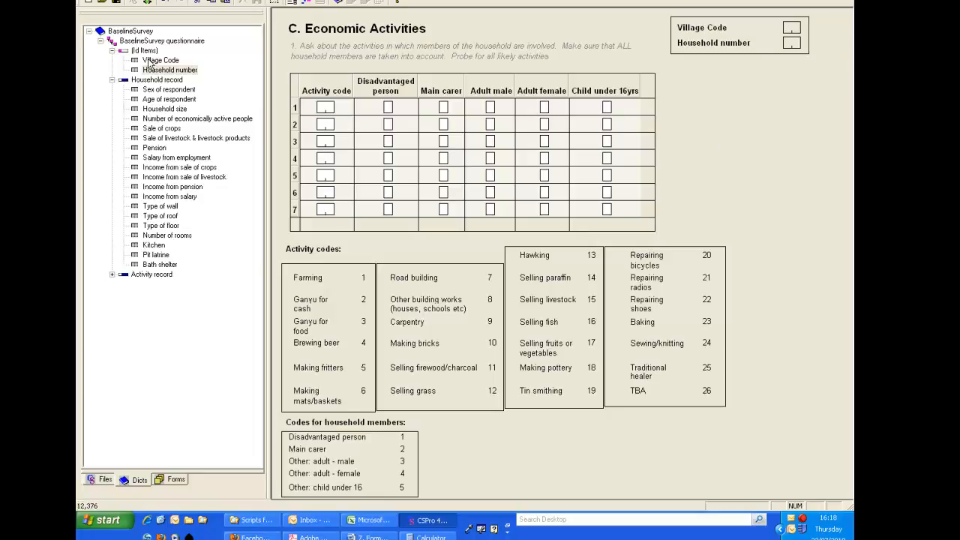
mouse_move(182, 336)
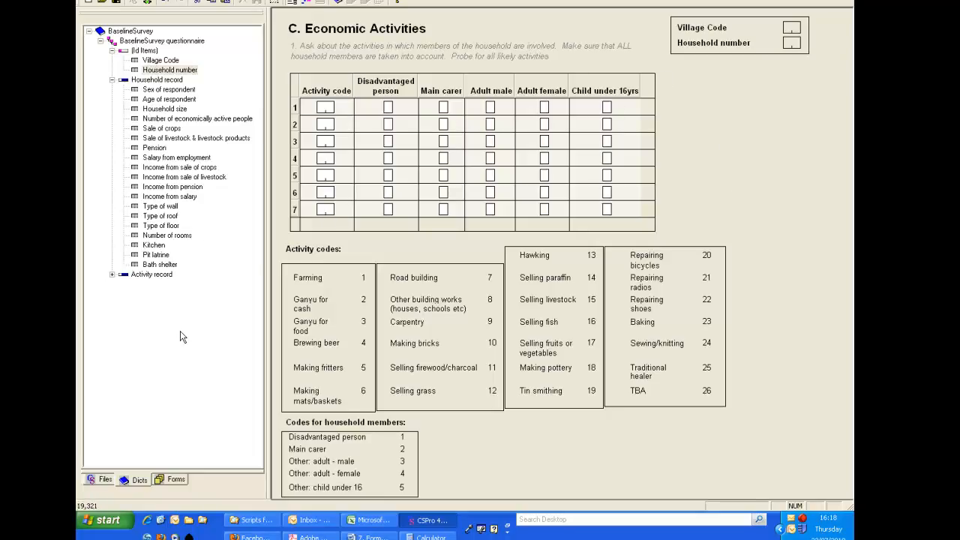
mouse_move(209, 303)
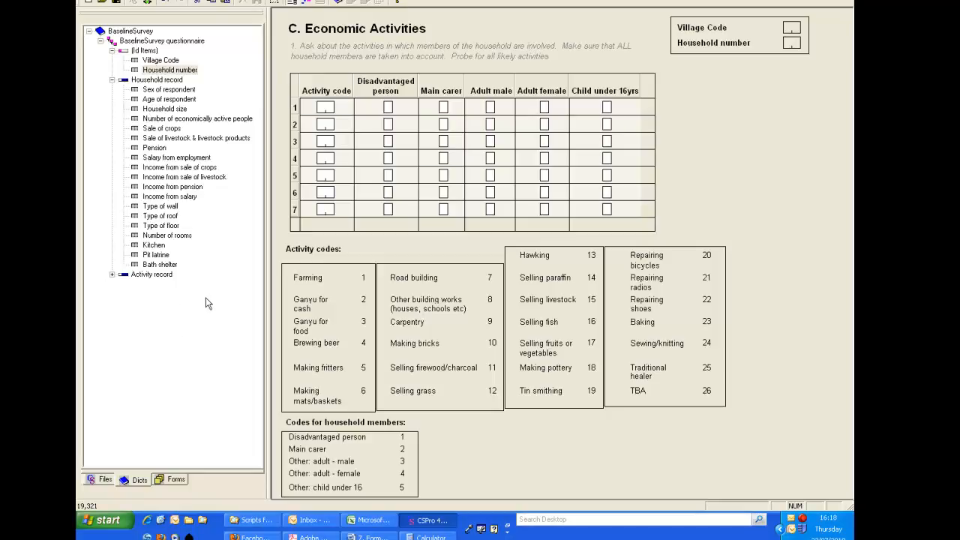
mouse_move(204, 323)
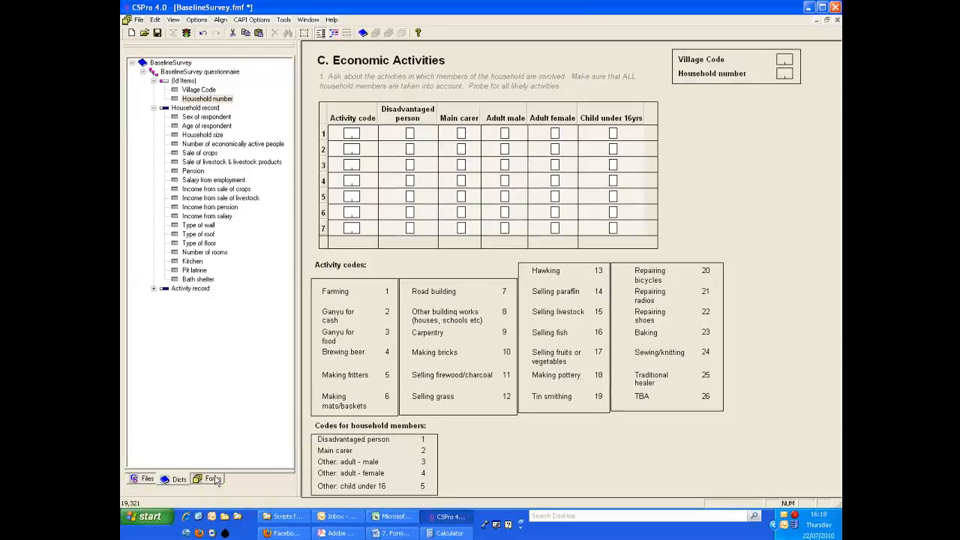
left_click(213, 479)
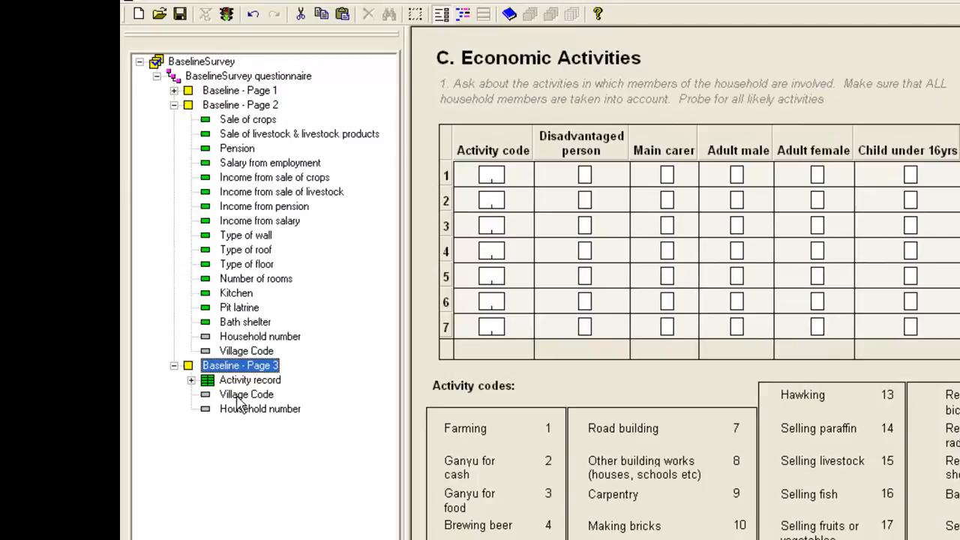
mouse_move(253, 293)
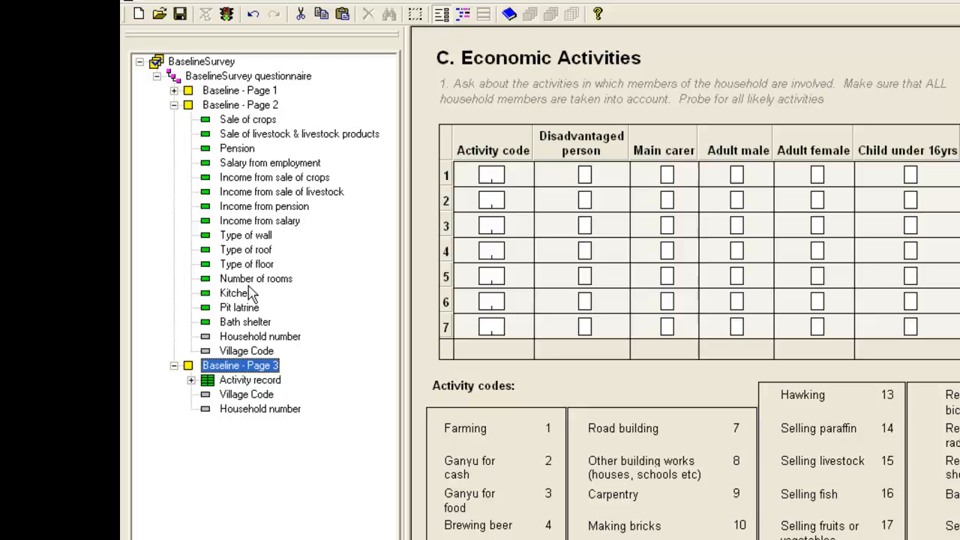
mouse_move(244, 418)
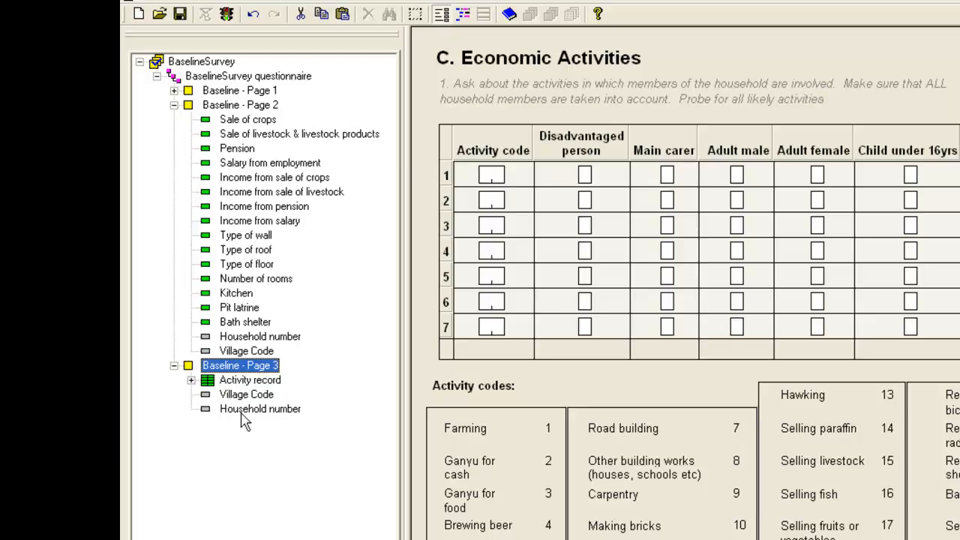
mouse_move(216, 340)
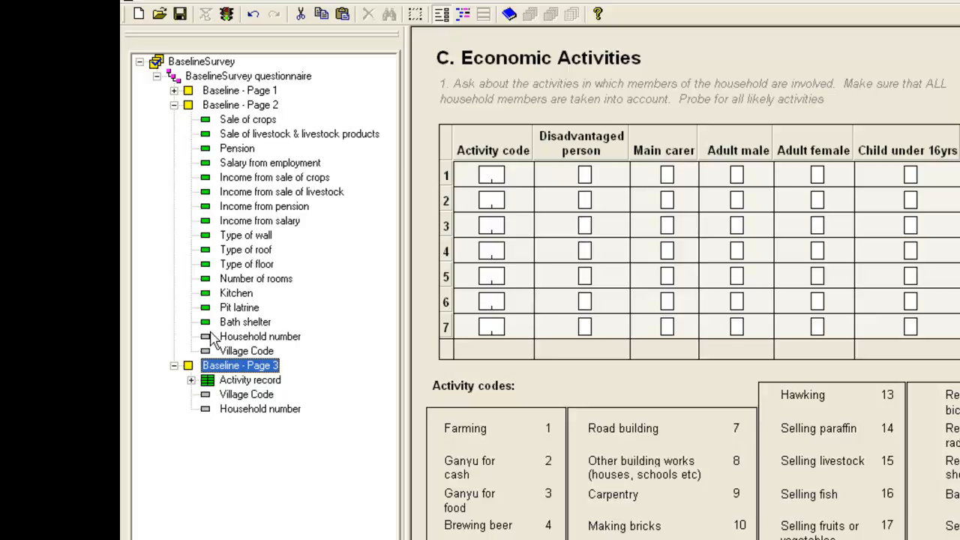
mouse_move(212, 257)
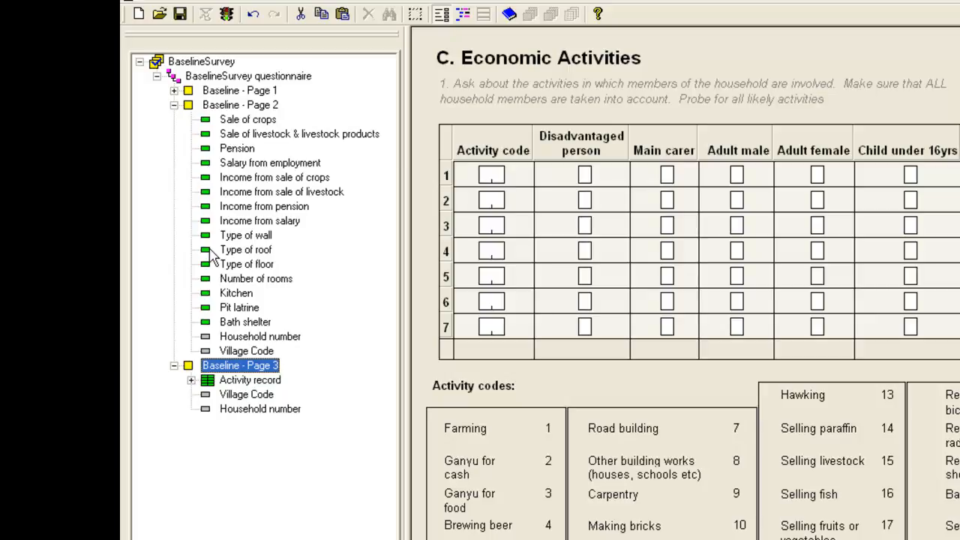
Expand Baseline - Page 1 in the Forms tree to confirm Village Code and Household number on all pages
left_click(173, 90)
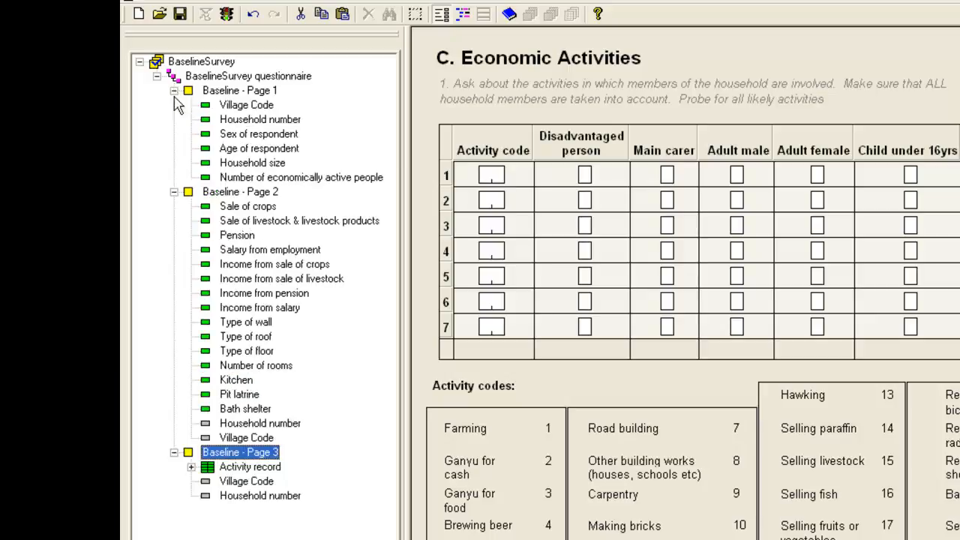
mouse_move(264, 126)
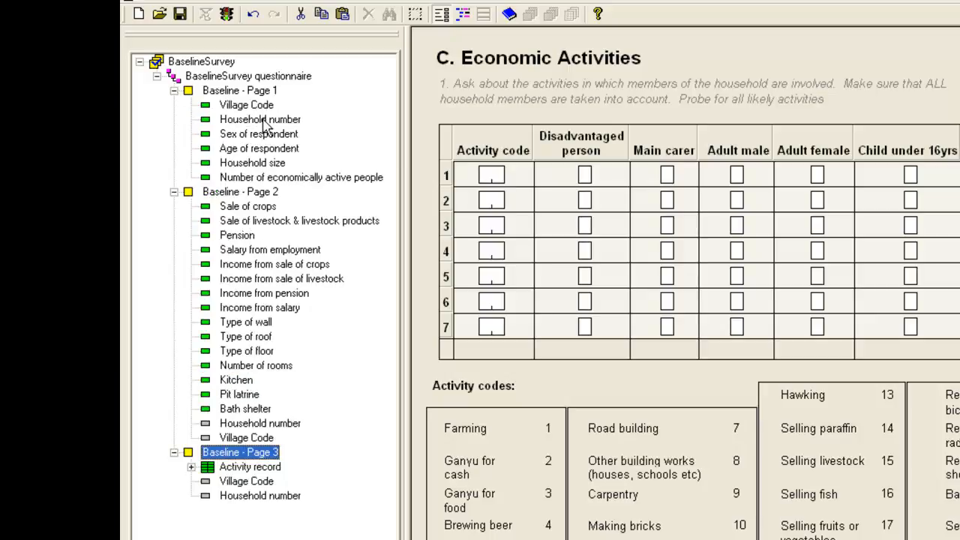
mouse_move(229, 120)
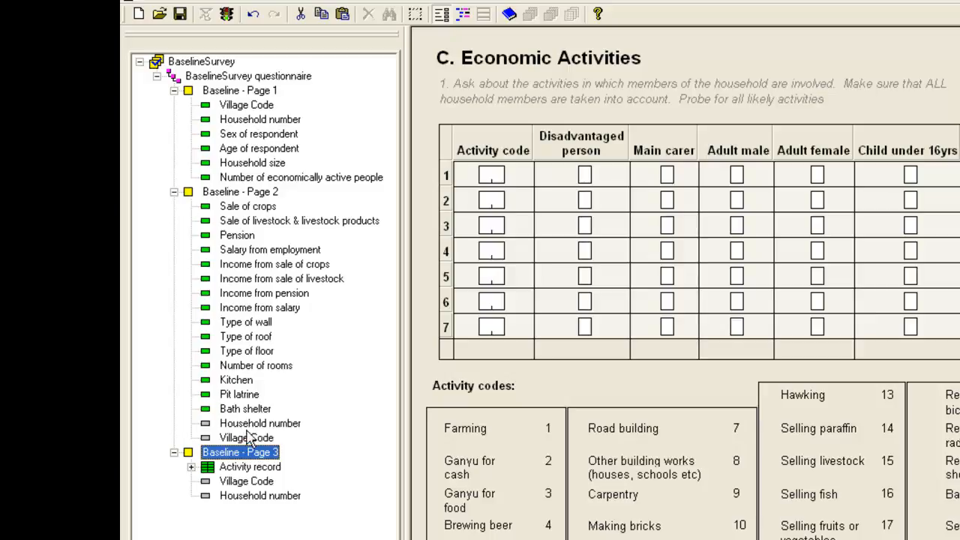
mouse_move(251, 441)
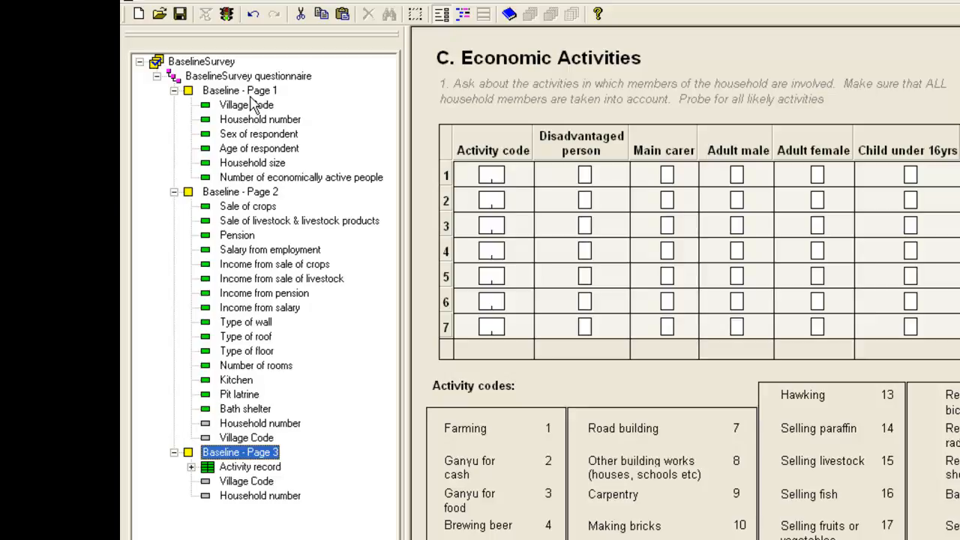
mouse_move(258, 485)
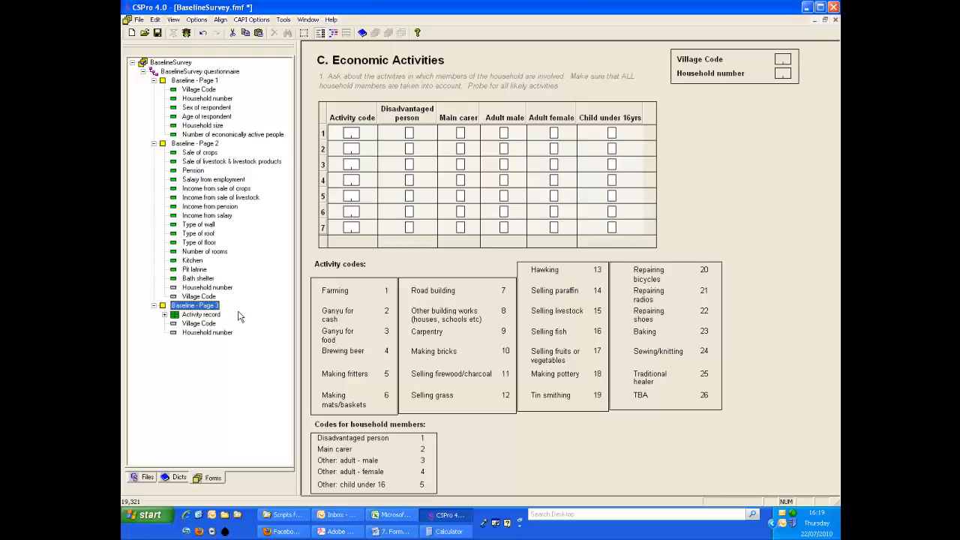
mouse_move(262, 326)
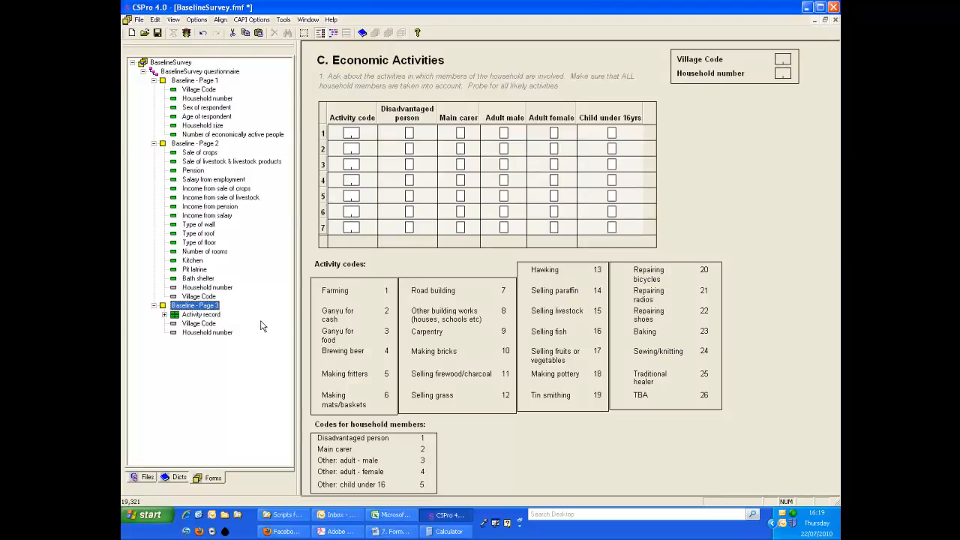